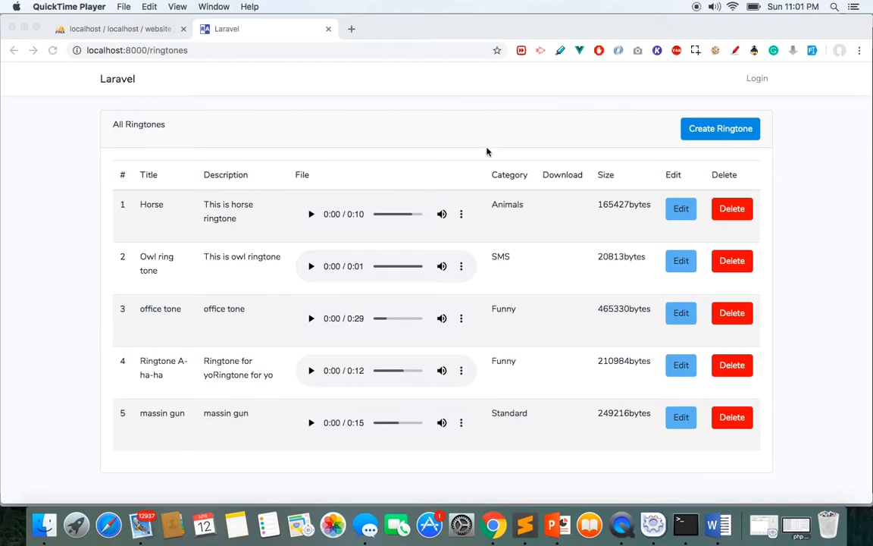
mouse_move(519, 328)
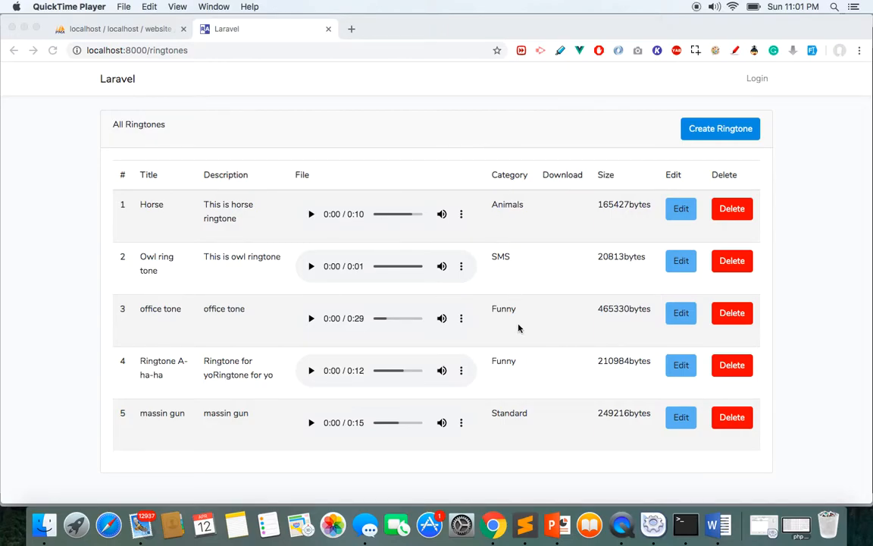
mouse_move(421, 321)
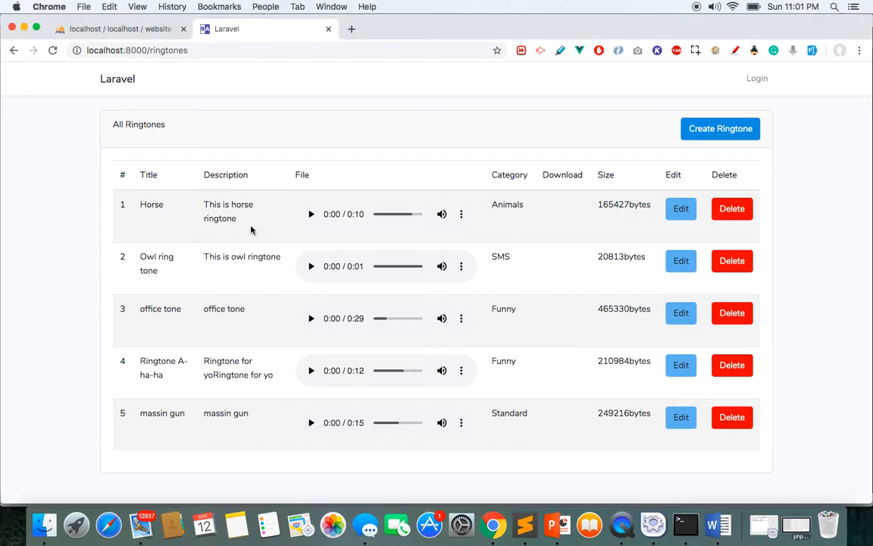
mouse_move(286, 228)
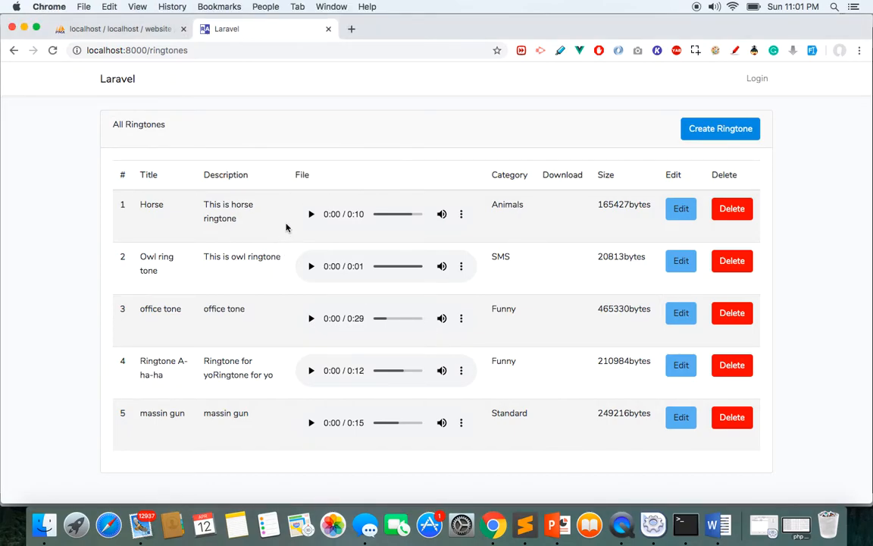
mouse_move(284, 286)
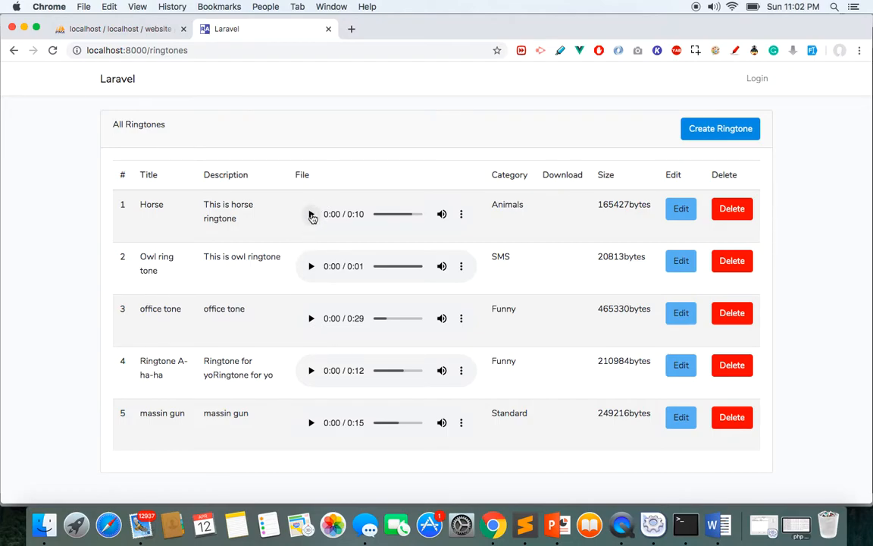
mouse_move(312, 266)
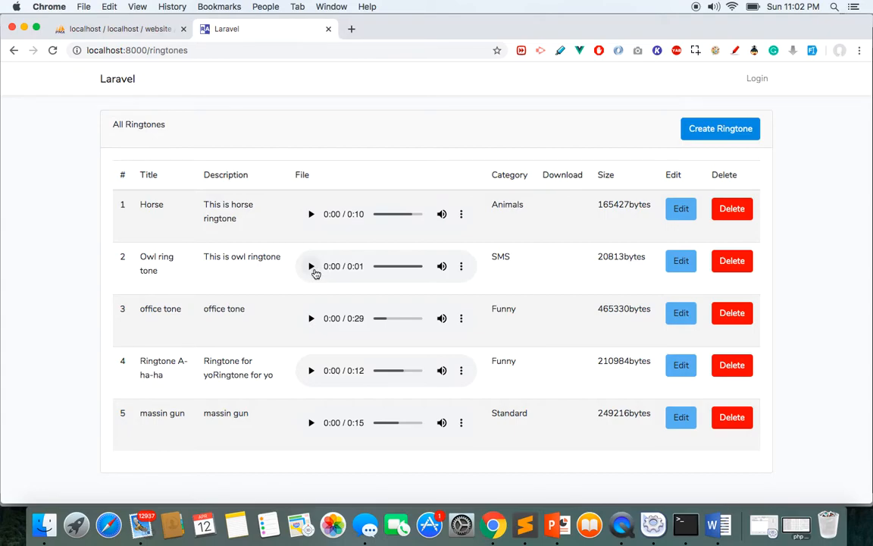
mouse_move(310, 214)
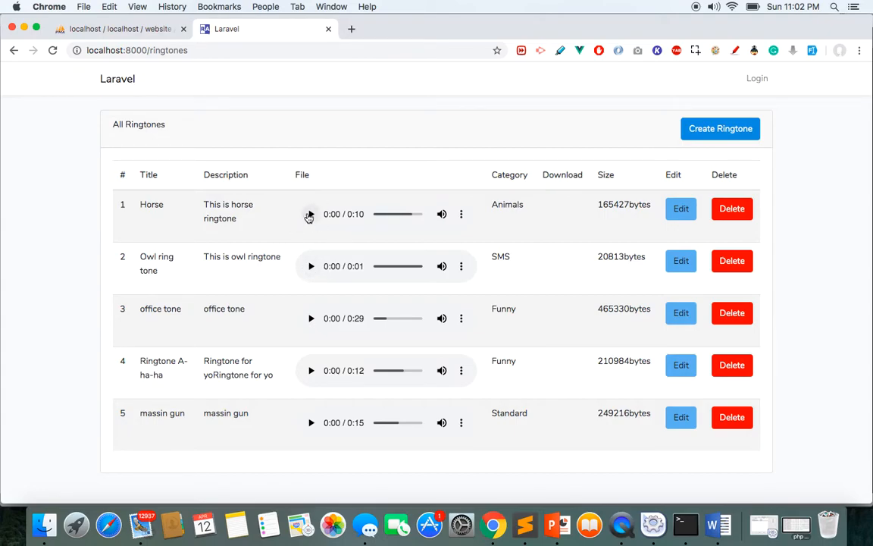
mouse_move(278, 268)
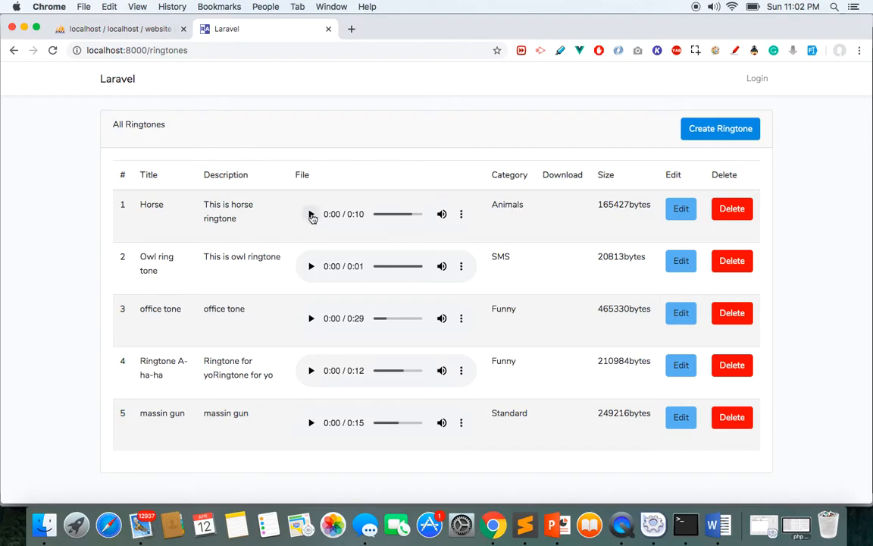
Step: Play the Horse ringtone, then start the Owl ring tone while Horse is still playing
left_click(311, 266)
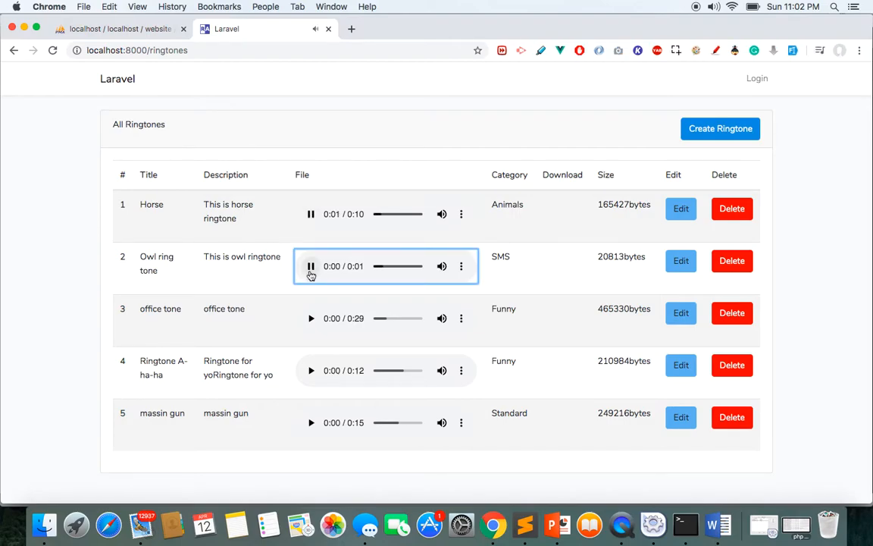
left_click(311, 213)
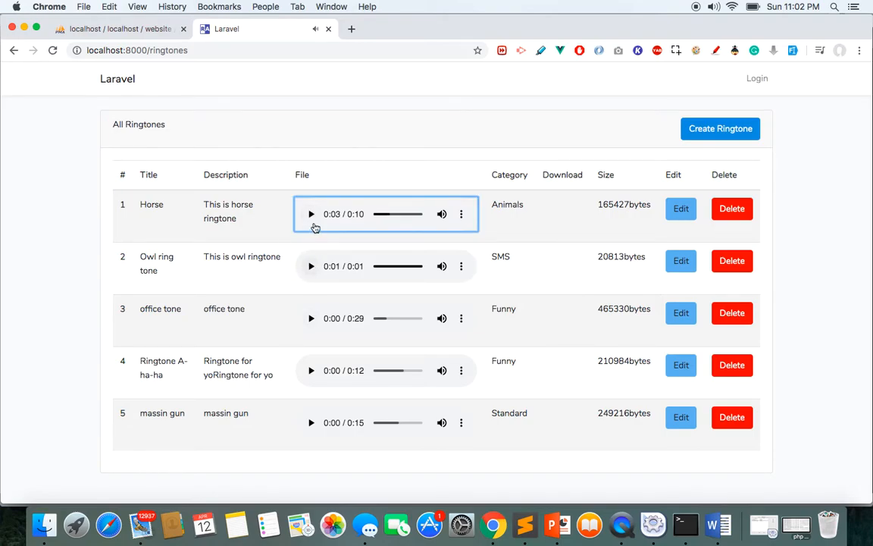
mouse_move(513, 510)
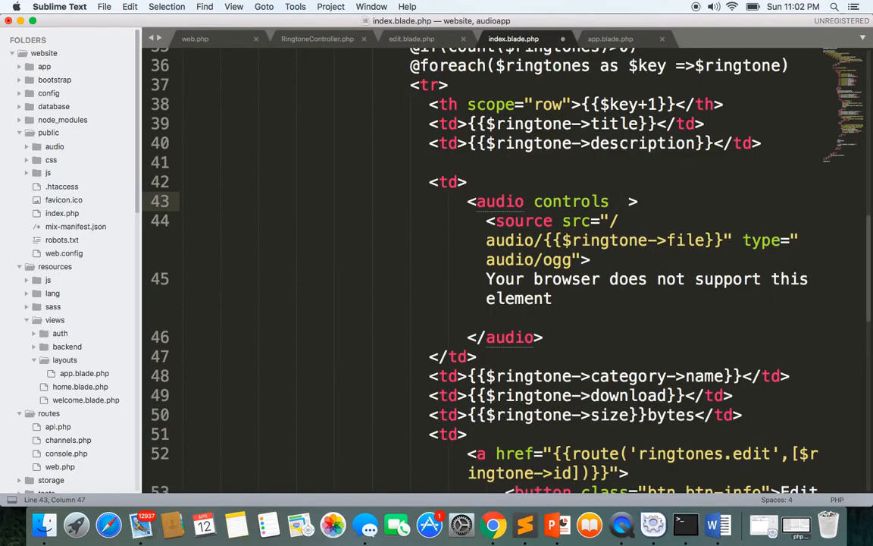
Step: Add onplay="pauseOthers(this);" to the line-43 audio tag and select the pauseOthers name
type("onplay =\"")
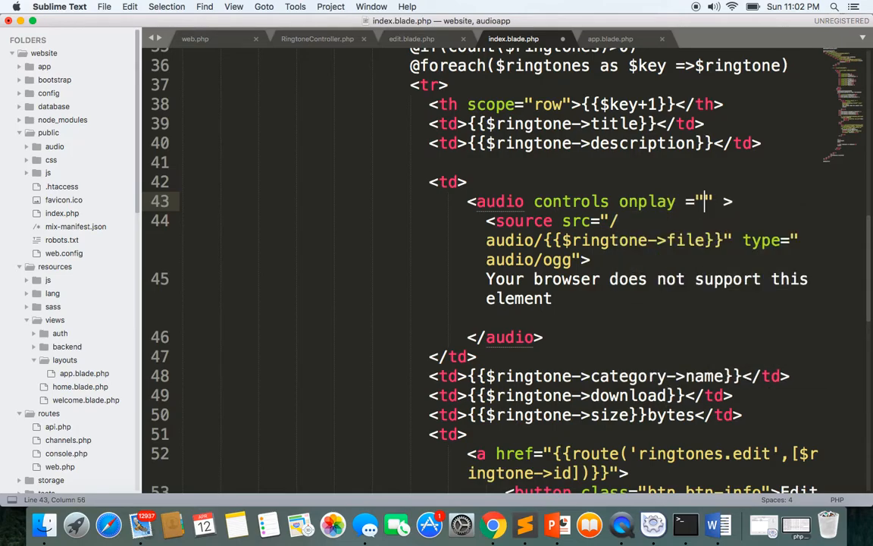
type("pau")
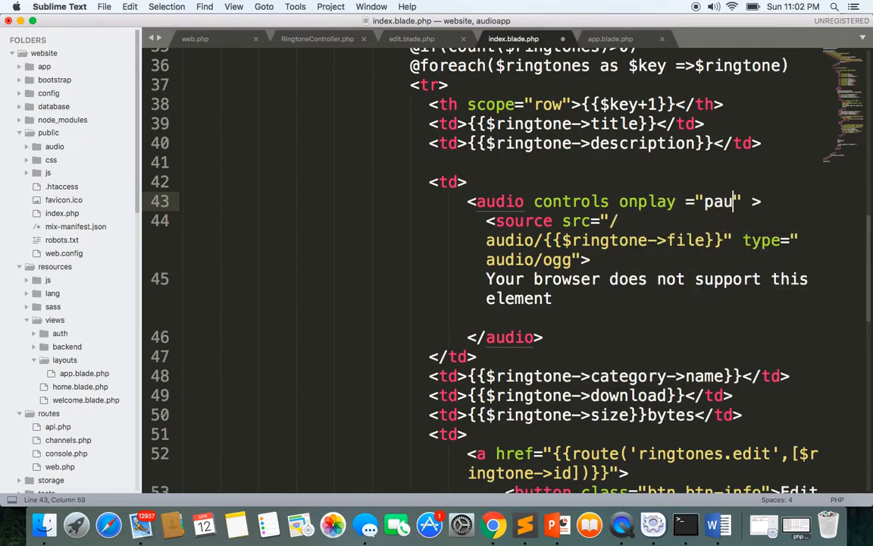
type("se0")
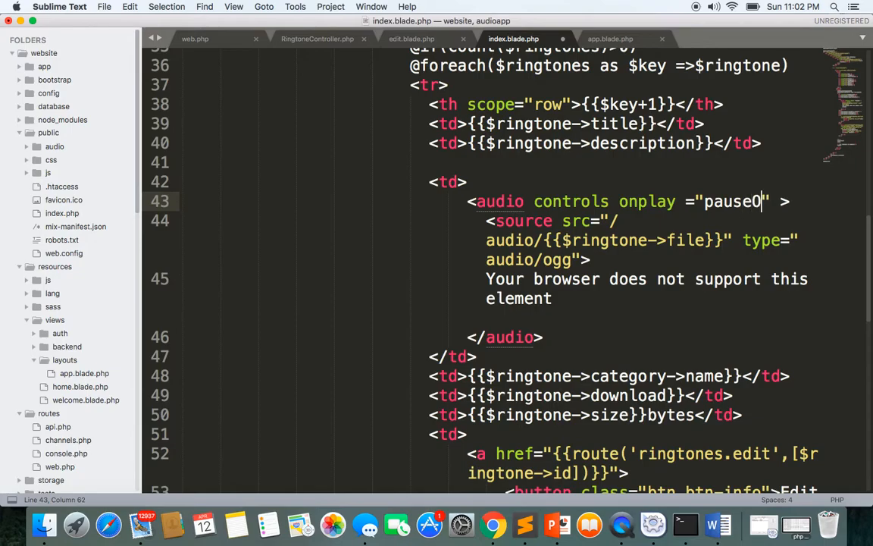
type("thers")
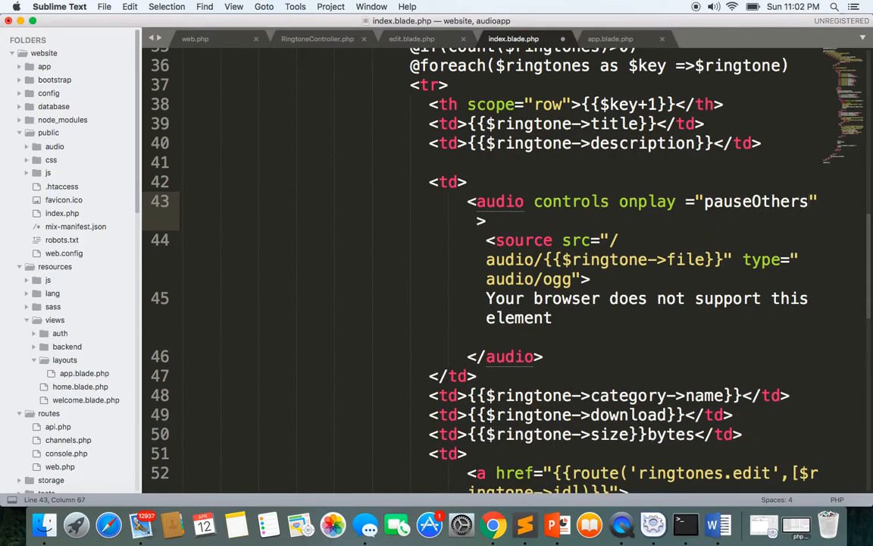
type("()")
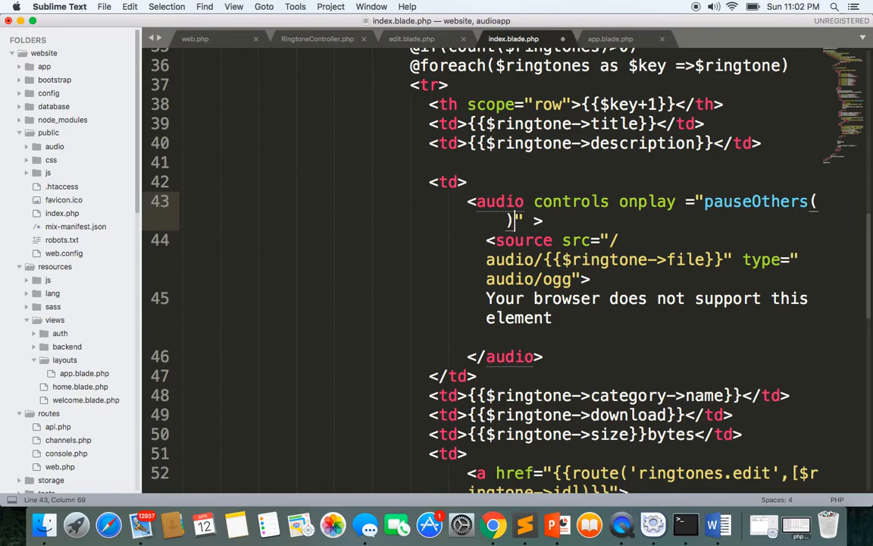
type("this")
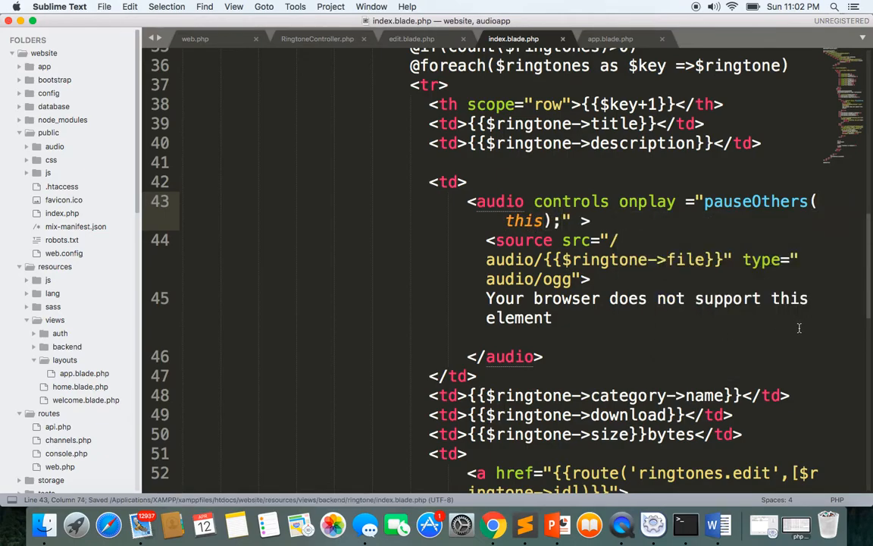
double_click(754, 201)
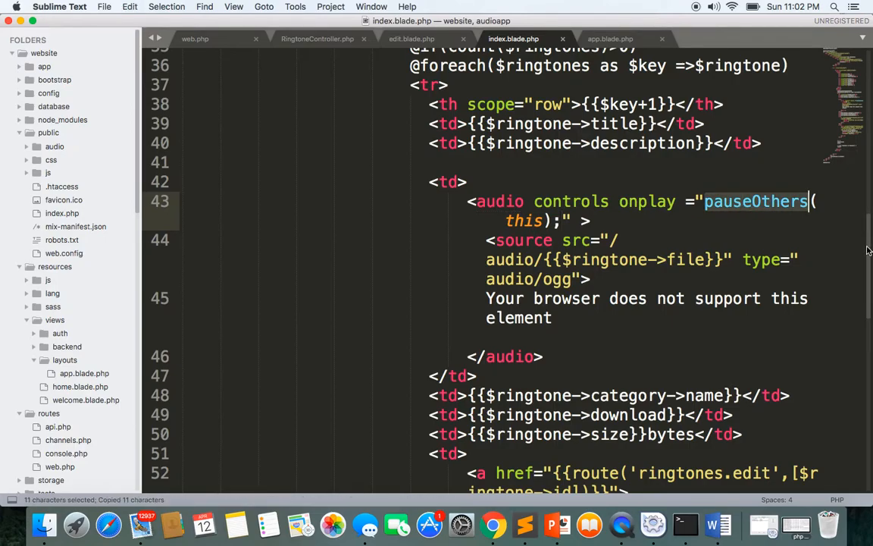
Step: Start a script block defining function pauseOthers(element) below the ringtone list
scroll("down", 3)
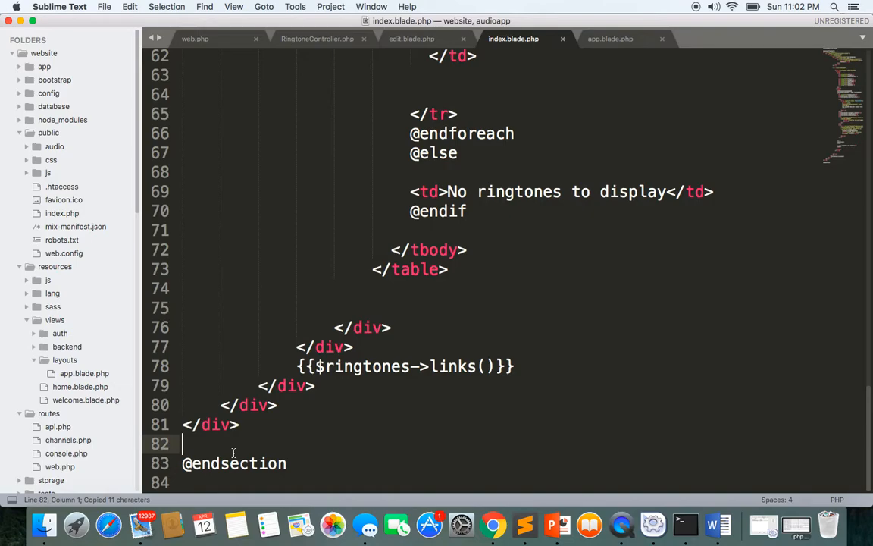
type("<script type=\"text/javascript\">")
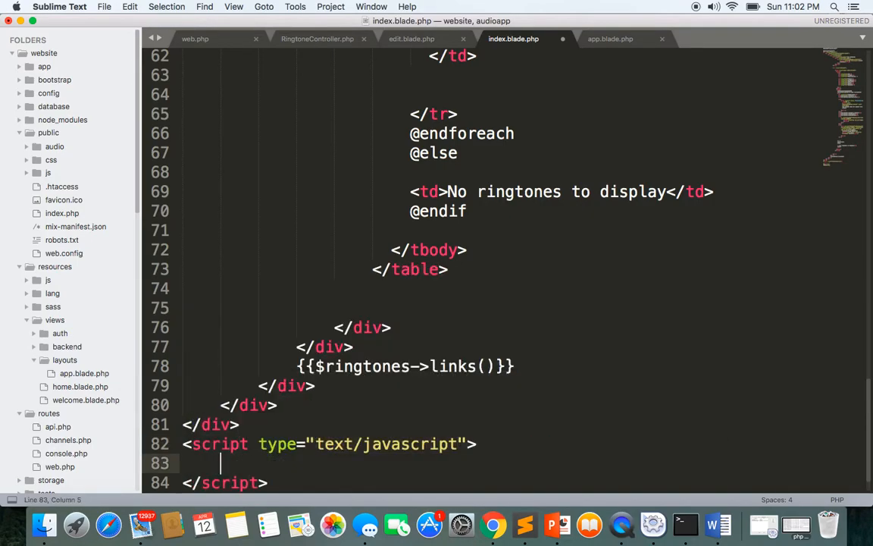
type("function")
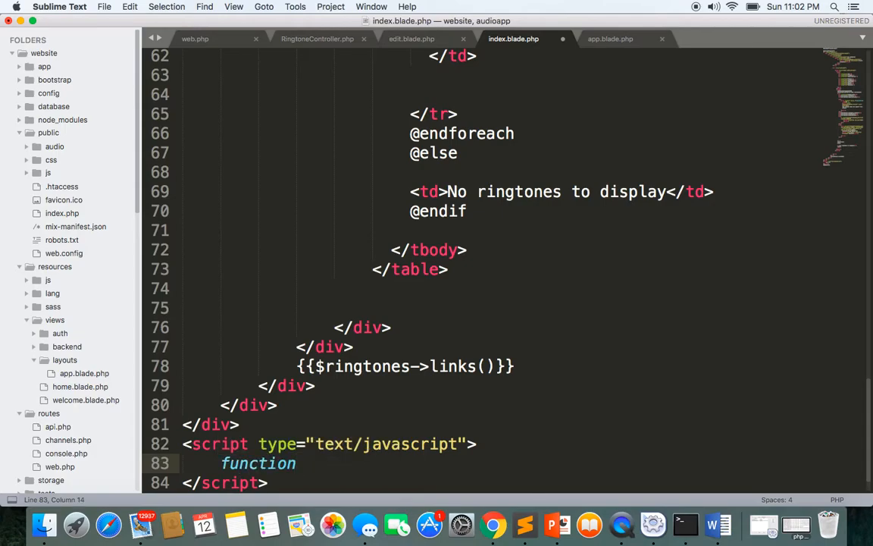
type("pauseOthers")
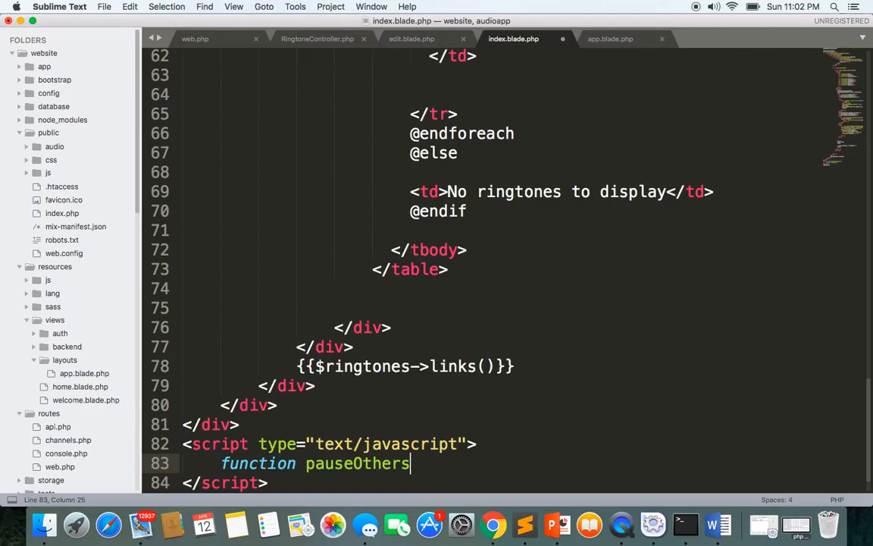
type("()")
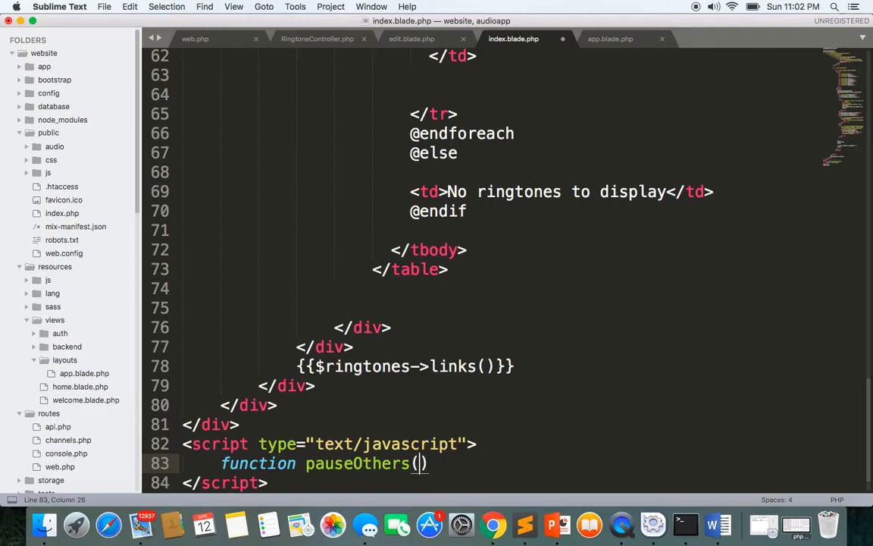
type("element")
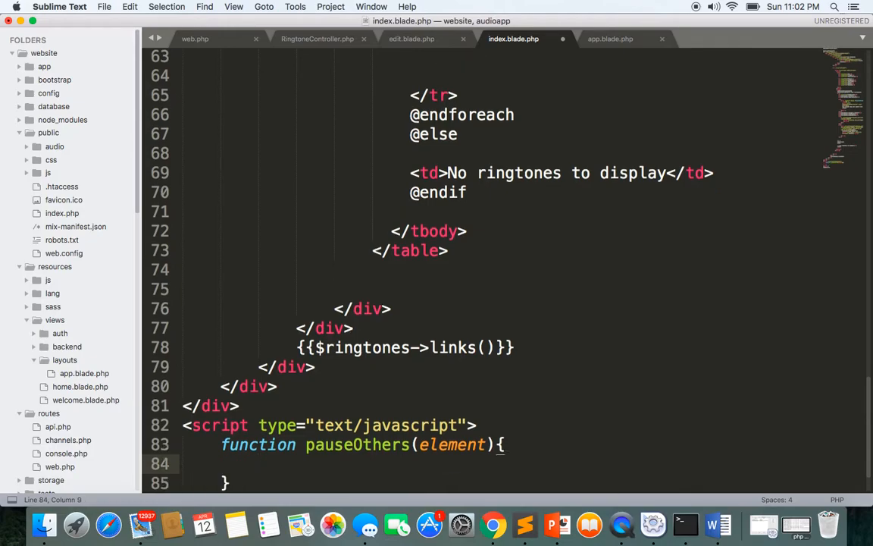
Step: Fill pauseOthers with $("audio").not(element).each(function(index,audio){ audio.pause(); }) and switch to Chrome
type("$)")
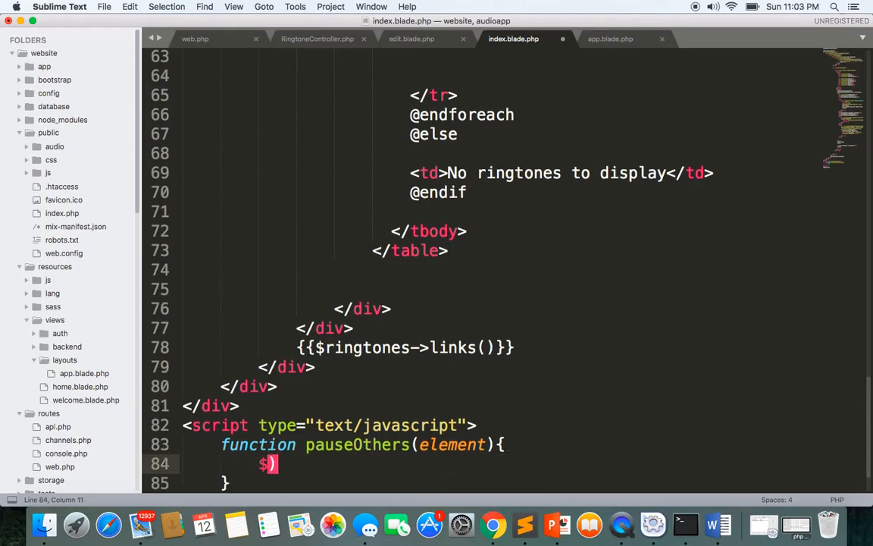
type("(")
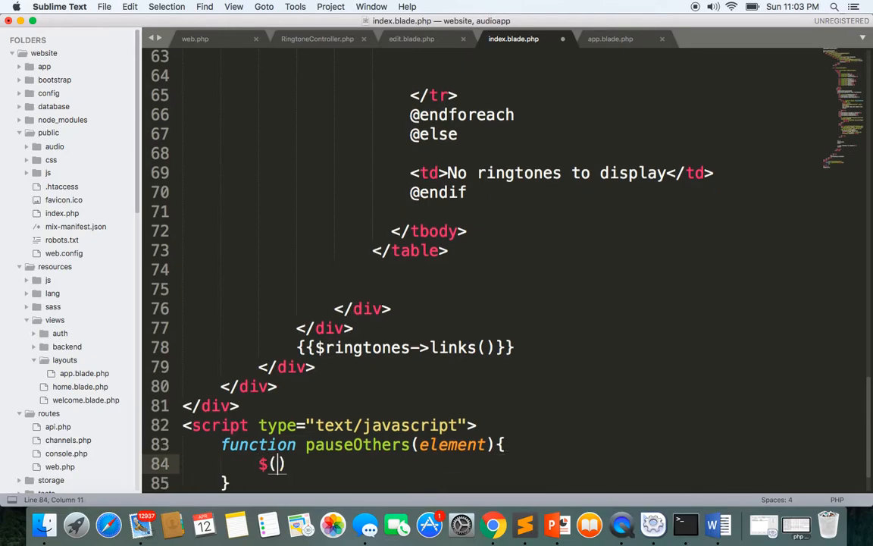
type("audio\"")
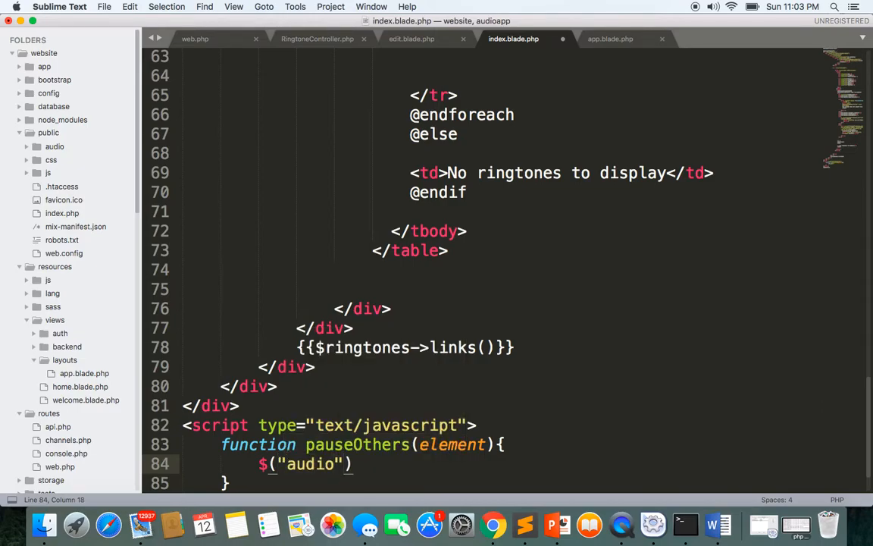
type(".not")
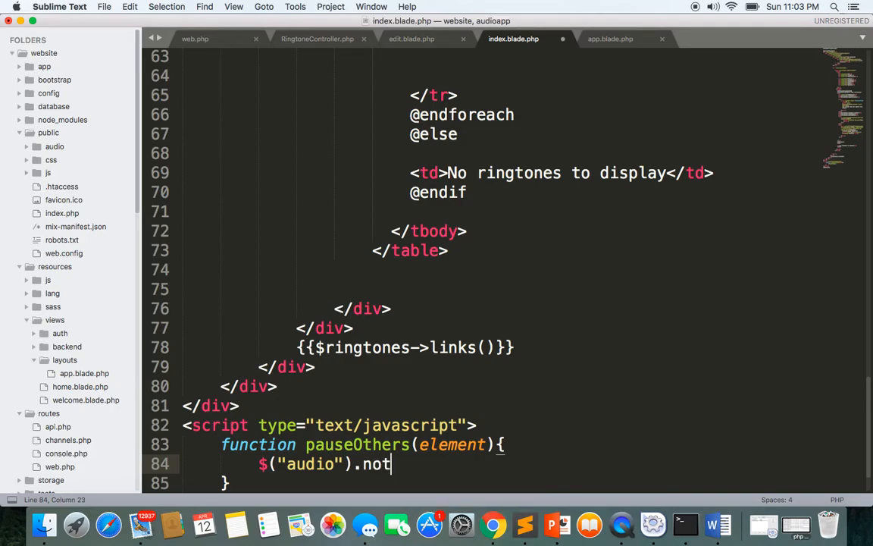
type("(element).each(function(")
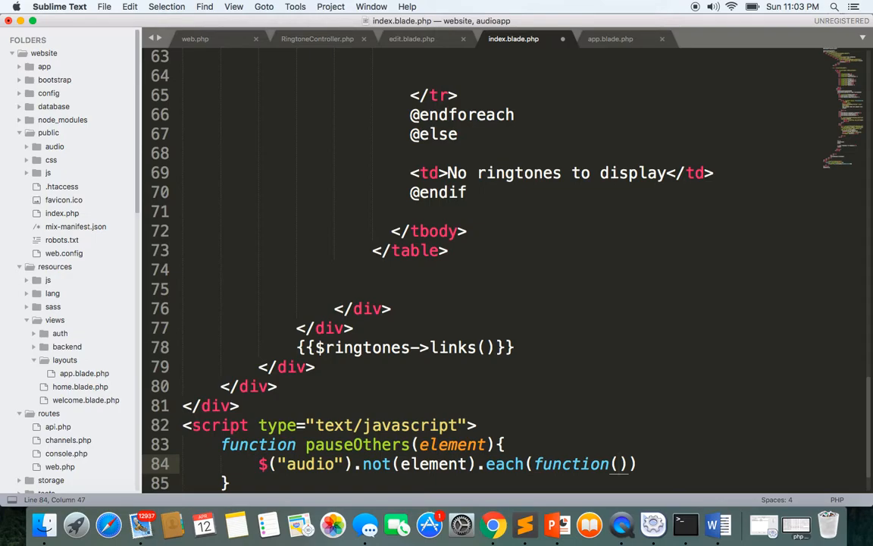
type("index")
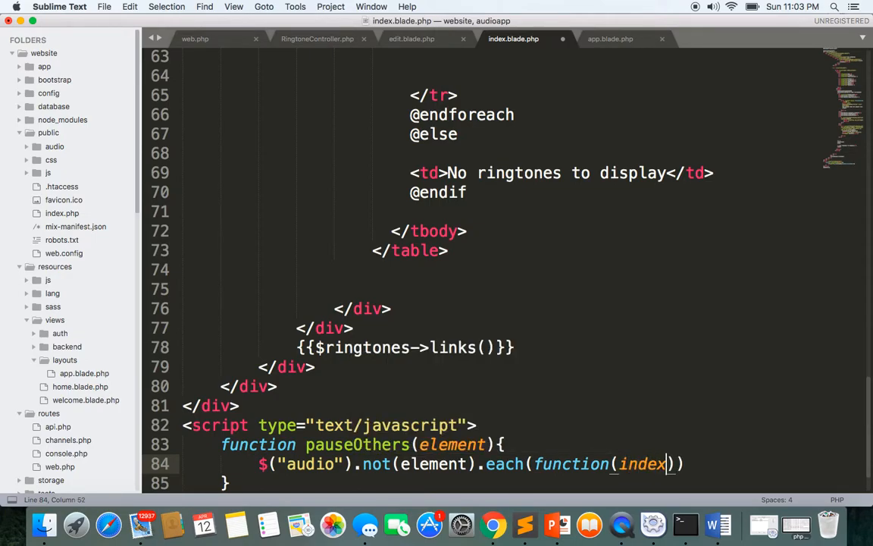
type(",")
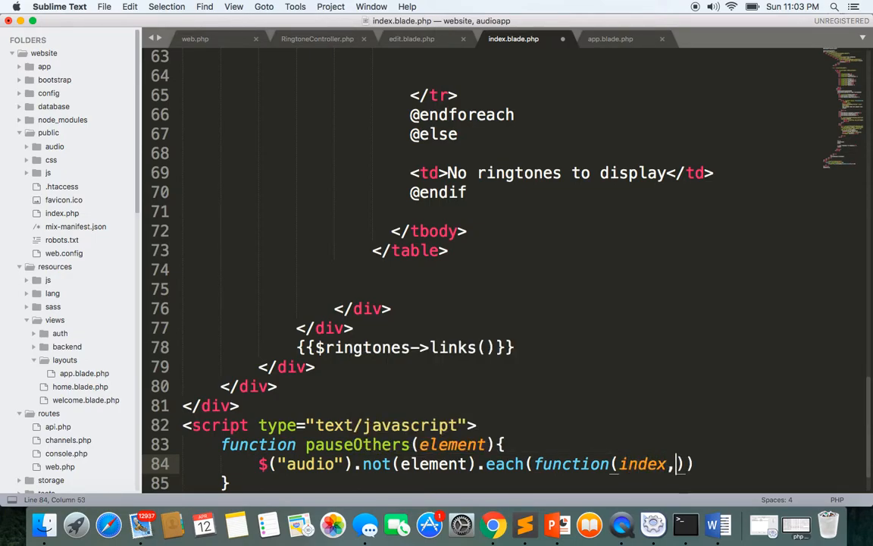
type("audio")
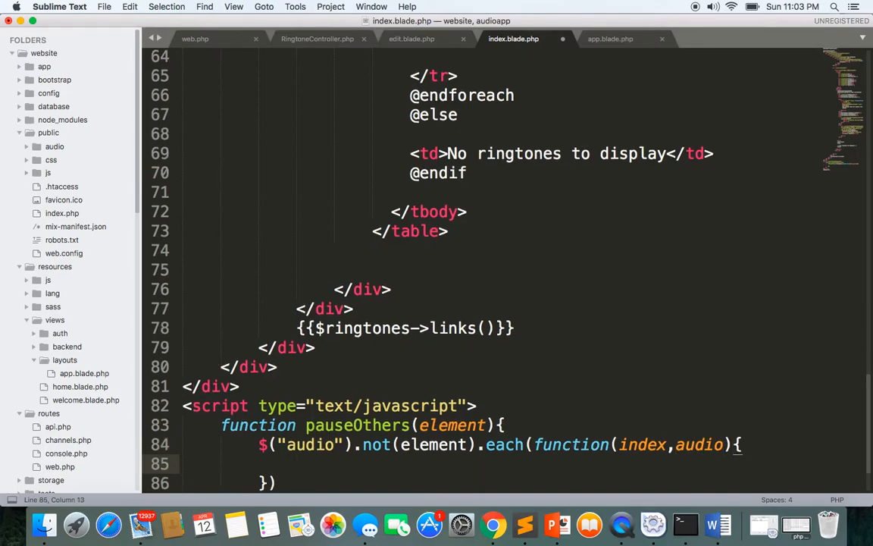
type("audio.pause")
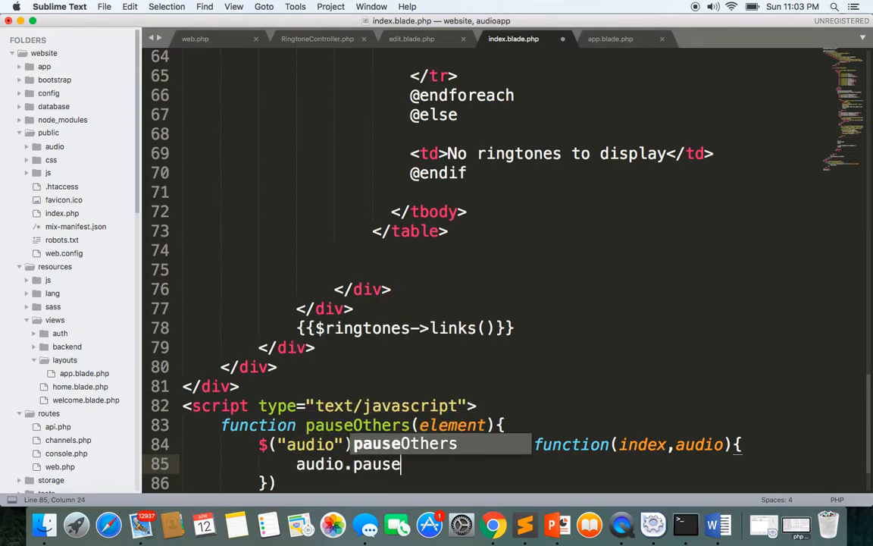
type(".not(element).each(function(index,audio){")
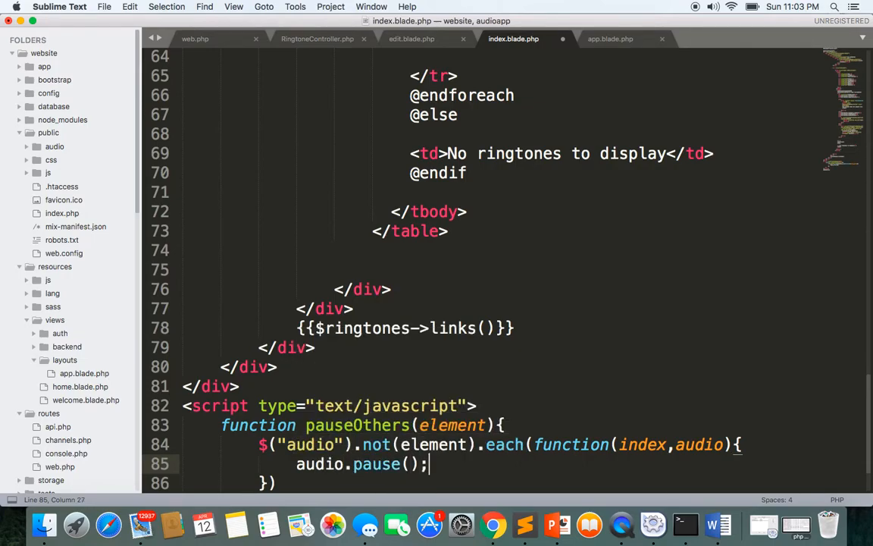
left_click(493, 524)
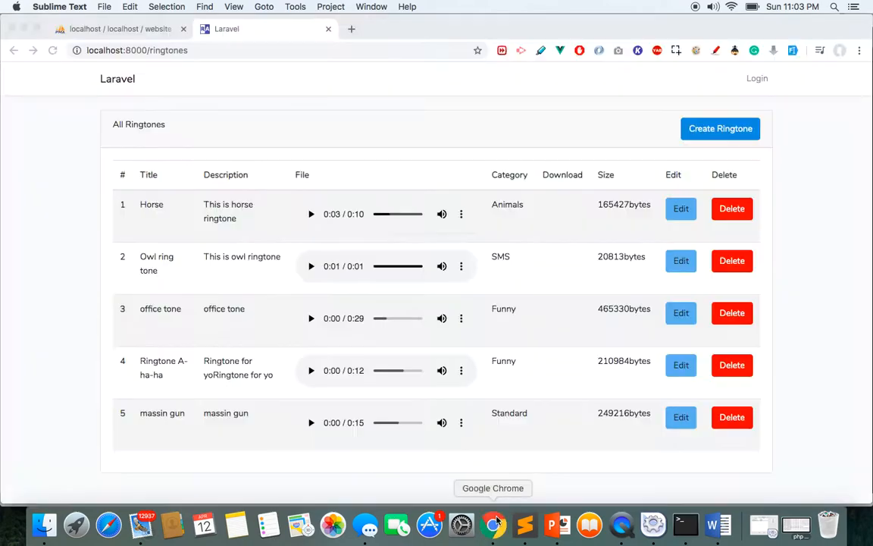
Step: Reload the ringtones page and play Horse, Owl, office tone, A-ha-ha and massin gun in turn
left_click(492, 523)
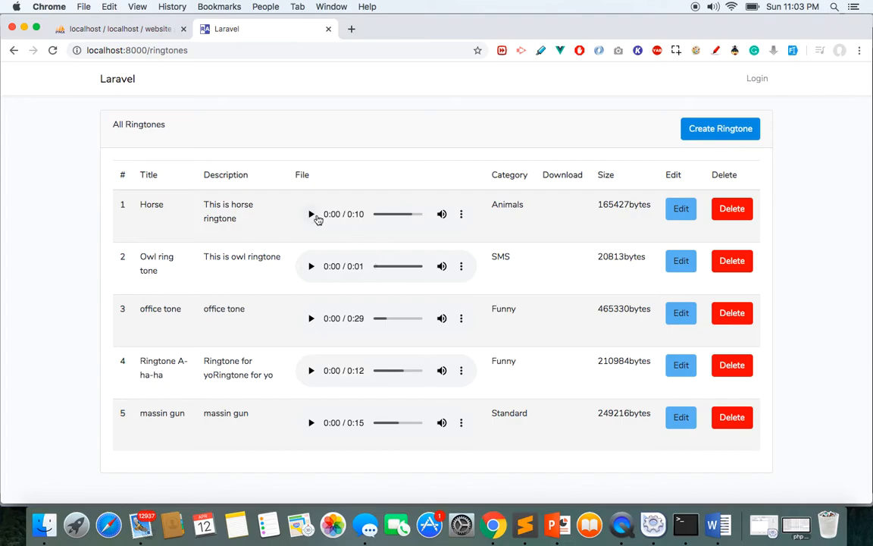
left_click(311, 266)
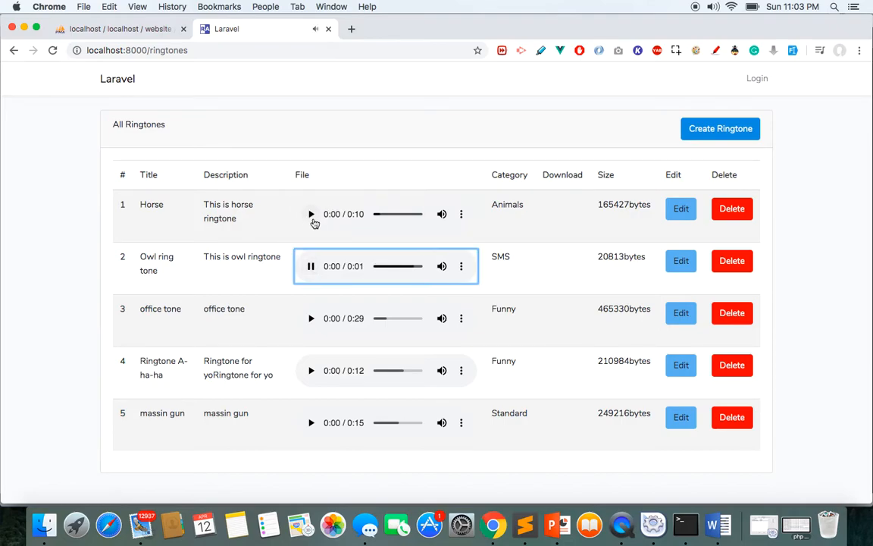
left_click(310, 266)
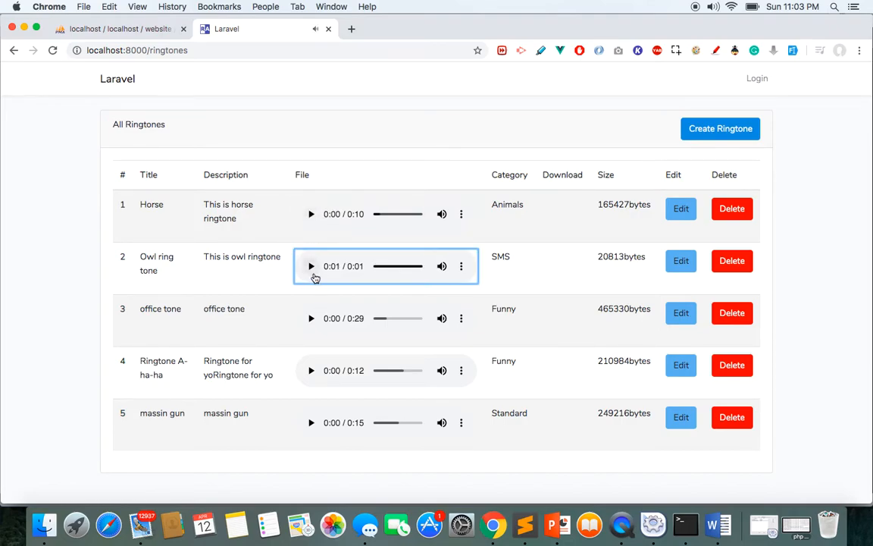
left_click(311, 317)
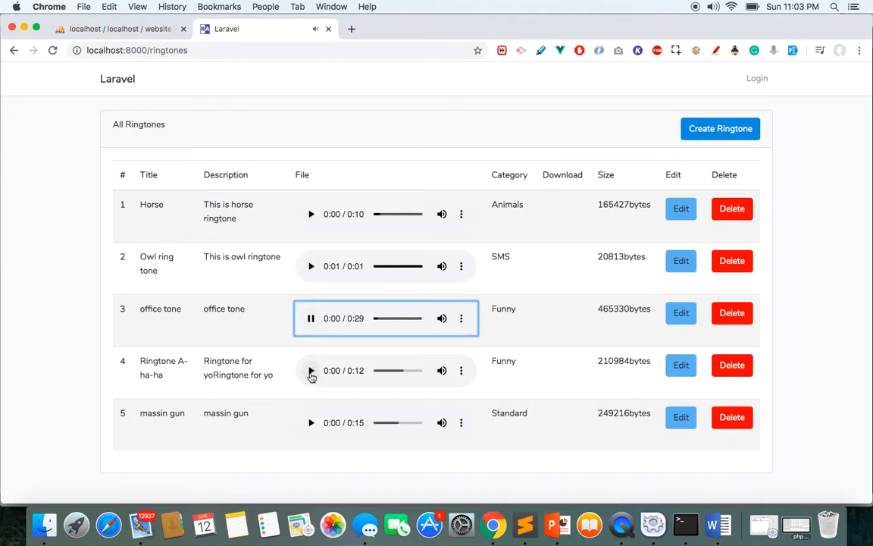
left_click(311, 370)
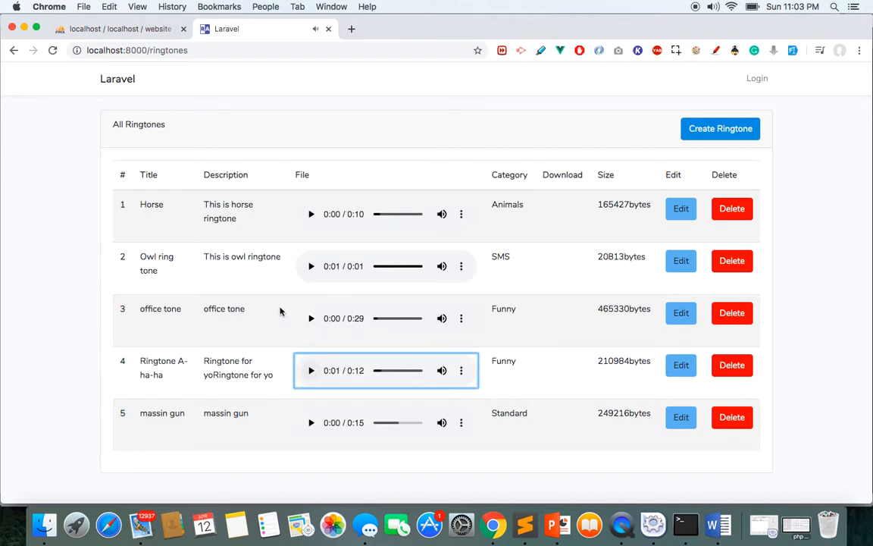
left_click(386, 422)
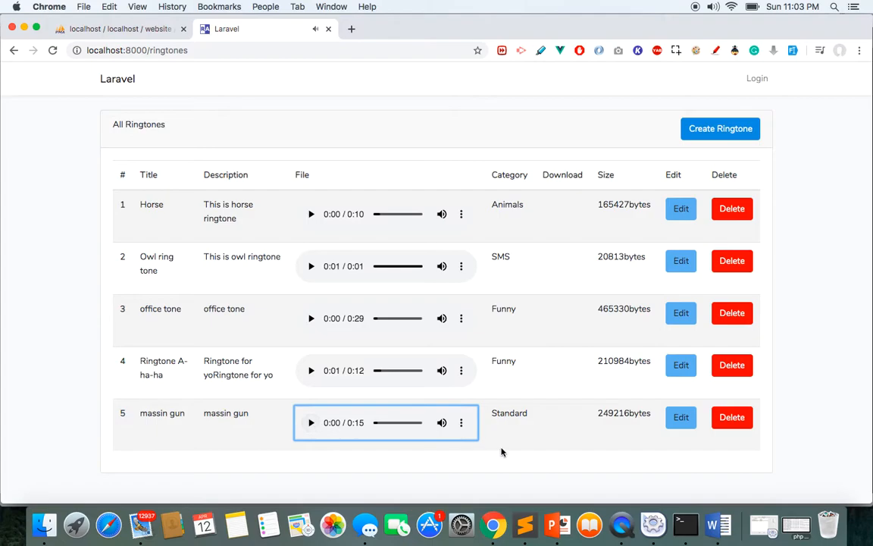
left_click(525, 524)
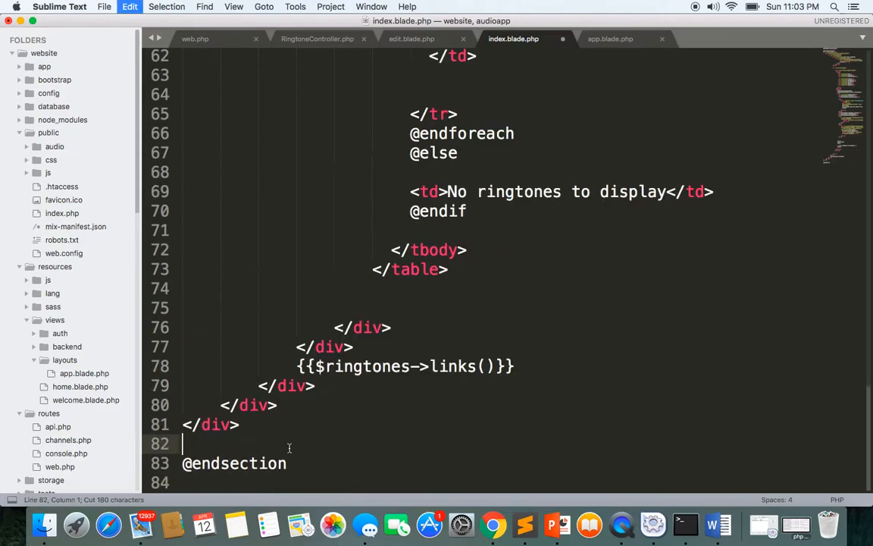
Step: Move the pauseOthers script into the app.blade.php tab
left_click(610, 39)
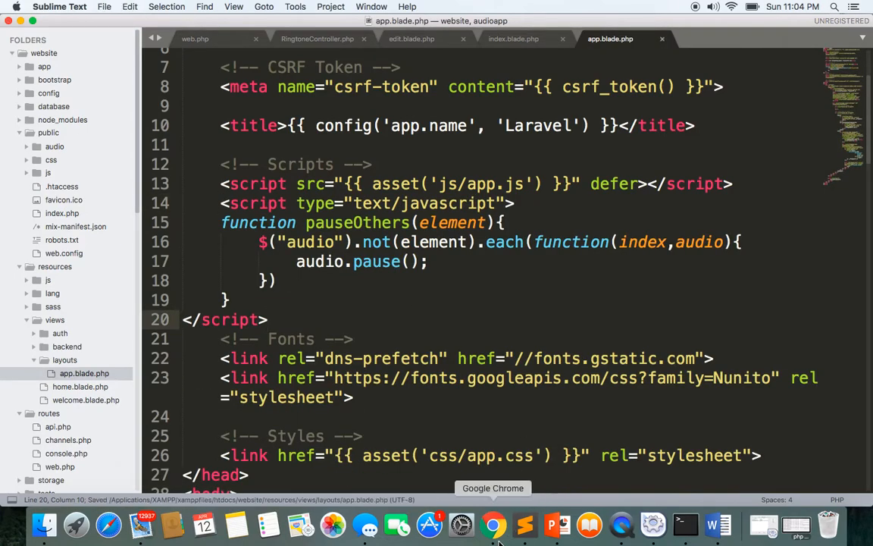
Step: Return to the ringtones page in Chrome and play the Owl ring tone preview
left_click(494, 524)
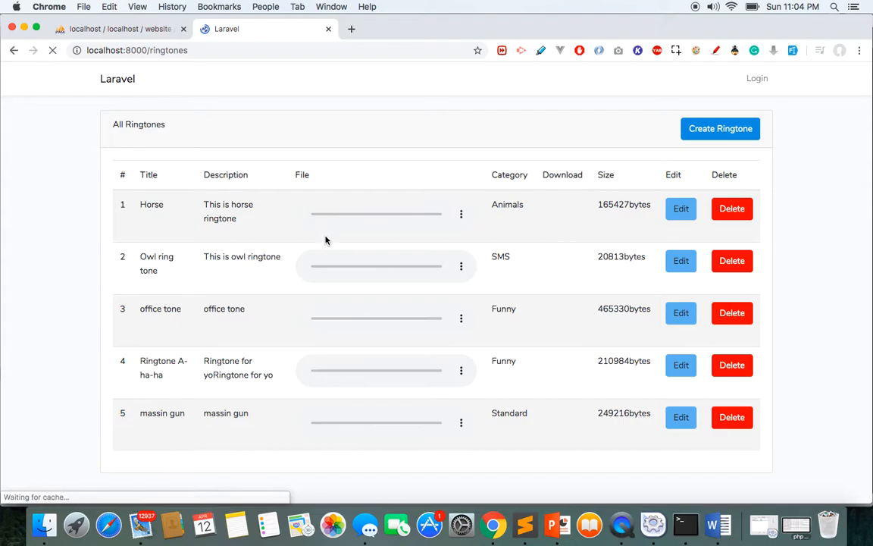
left_click(311, 266)
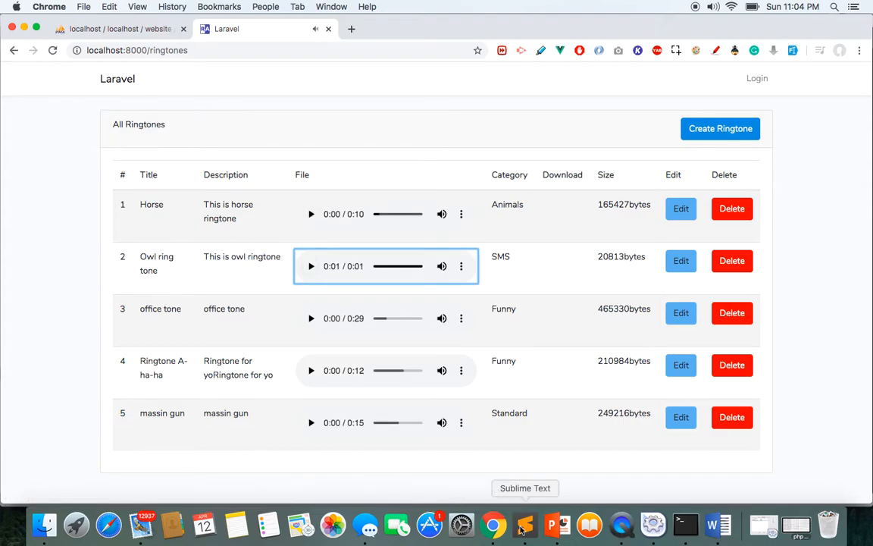
mouse_move(492, 523)
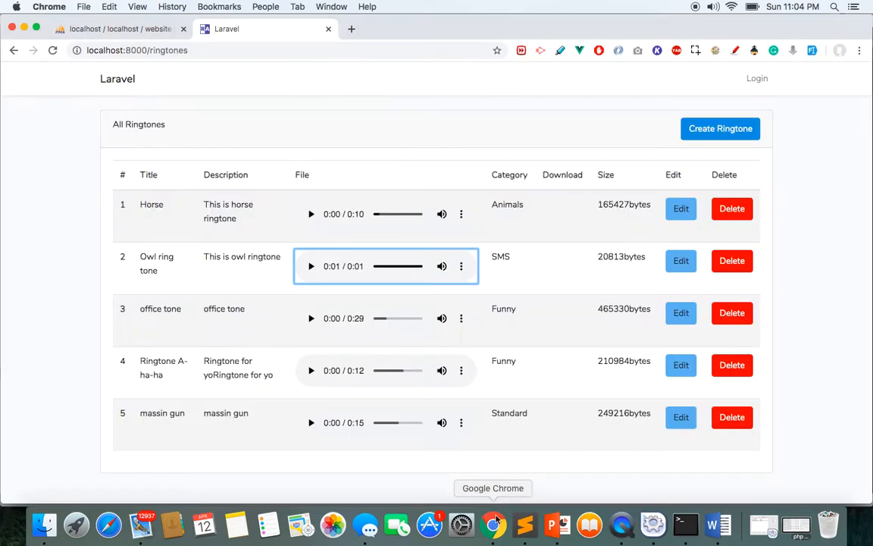
mouse_move(707, 188)
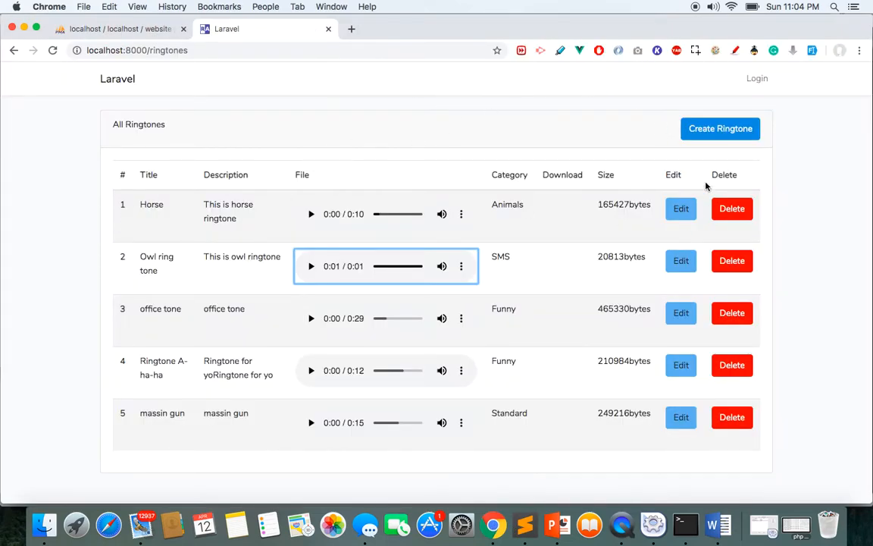
mouse_move(471, 147)
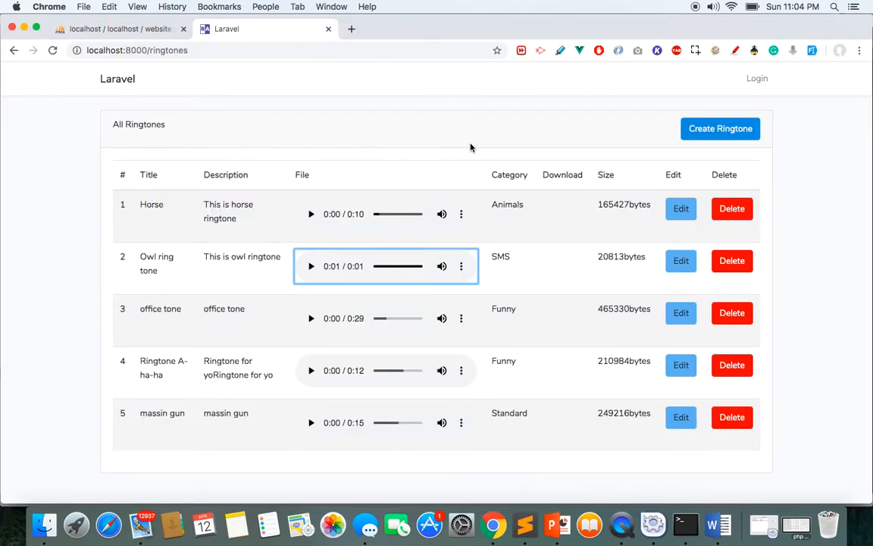
mouse_move(698, 81)
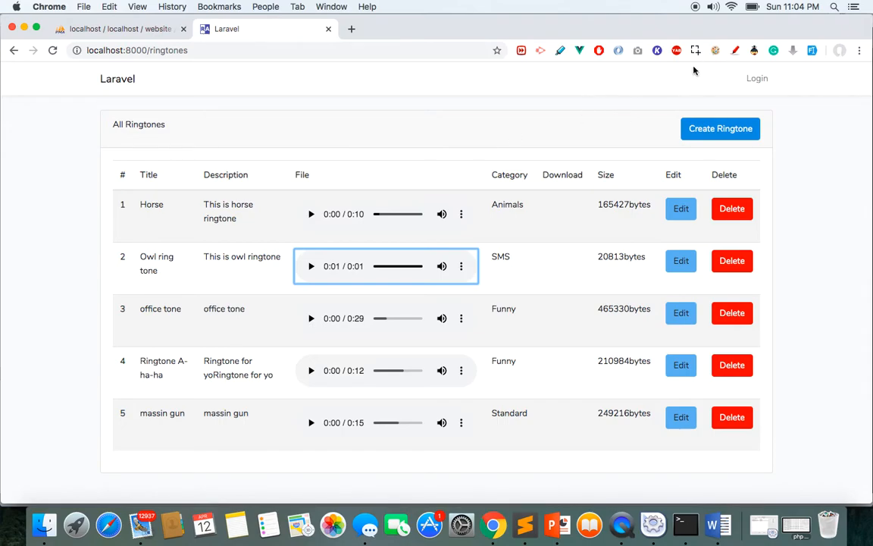
mouse_move(667, 78)
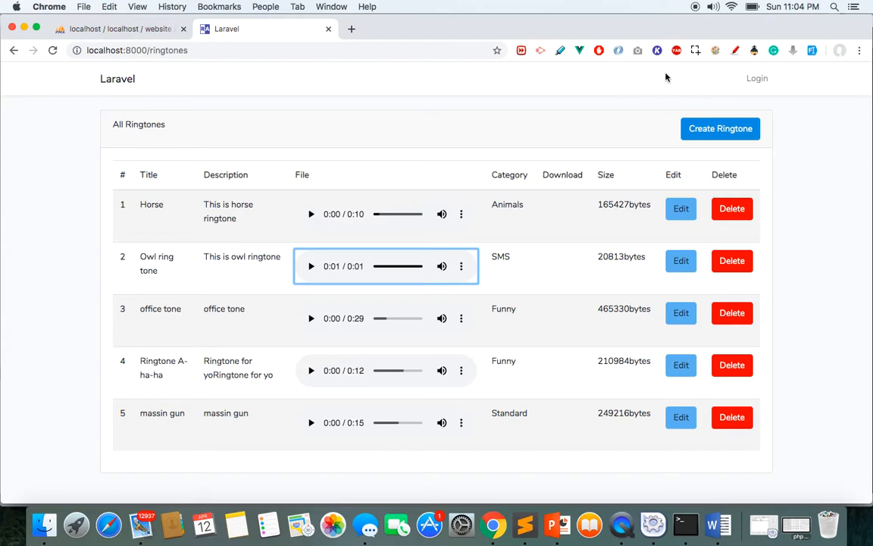
mouse_move(644, 249)
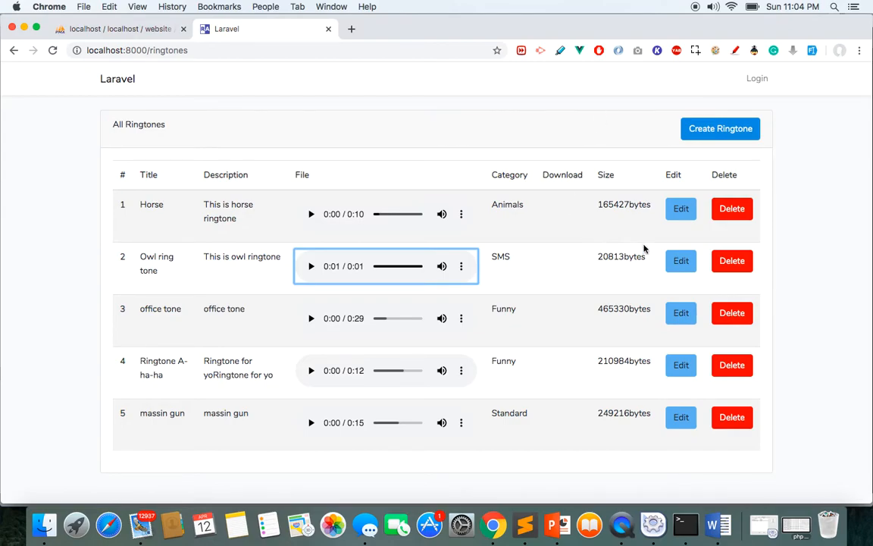
mouse_move(554, 315)
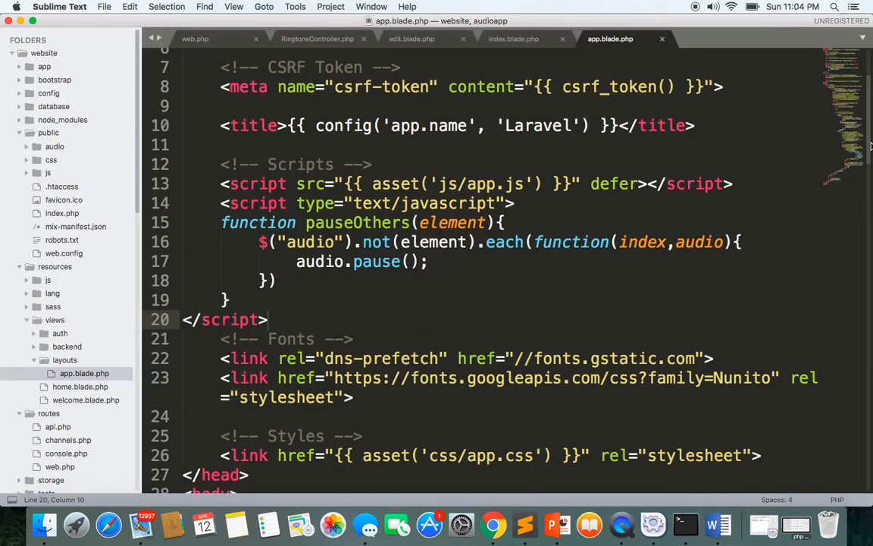
Step: Scroll app.blade.php to the Right Side Of Navbar authentication links
scroll("down", 3)
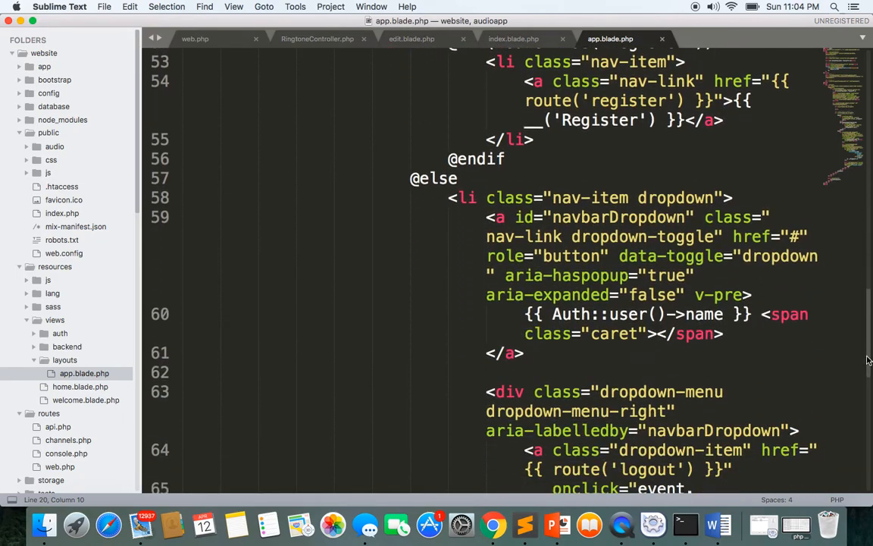
scroll("down", 3)
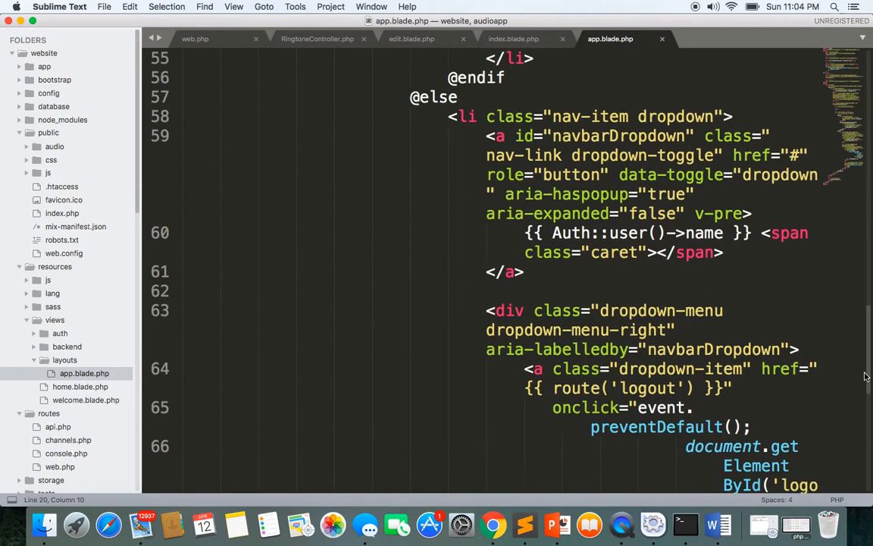
scroll("up", 3)
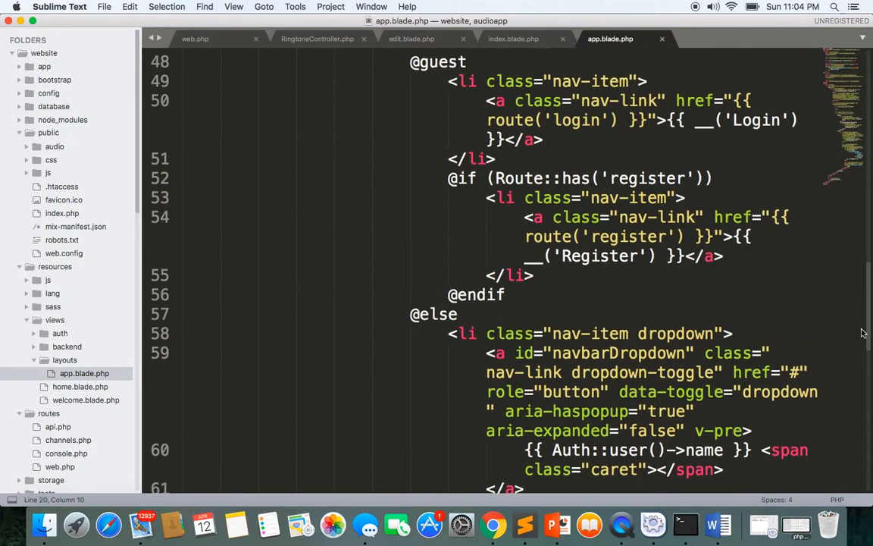
scroll("down", 3)
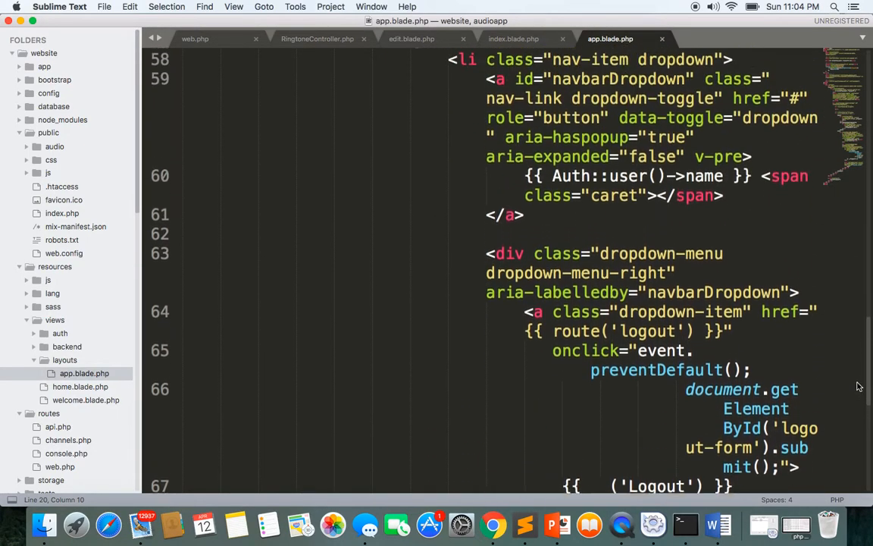
scroll("up", 3)
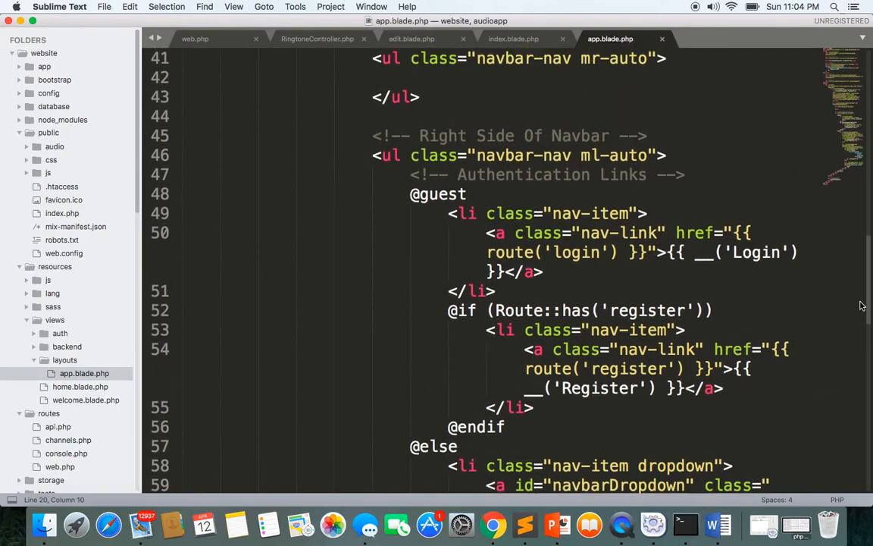
scroll("up", 3)
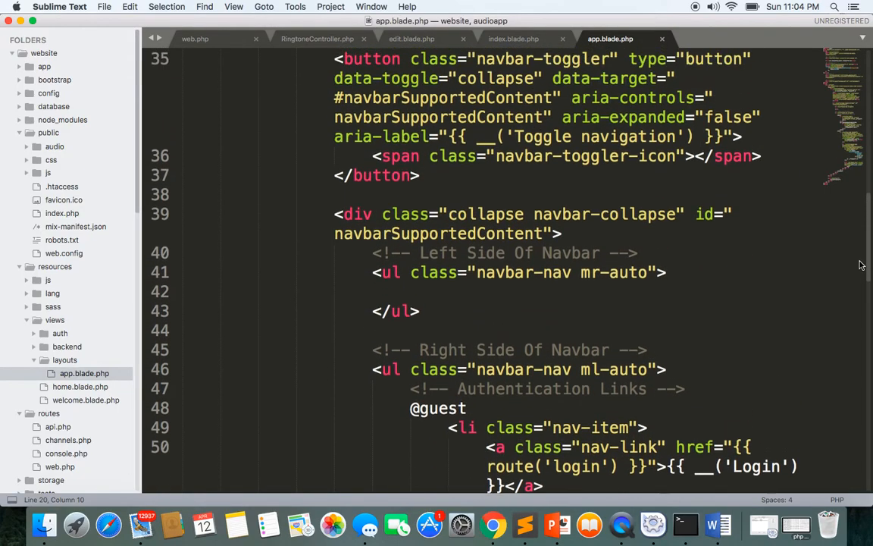
scroll("down", 3)
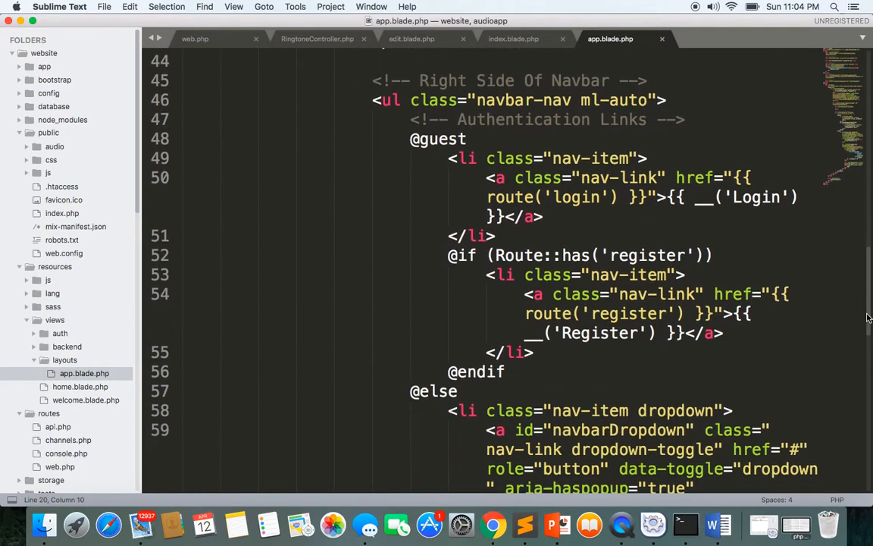
scroll("up", 3)
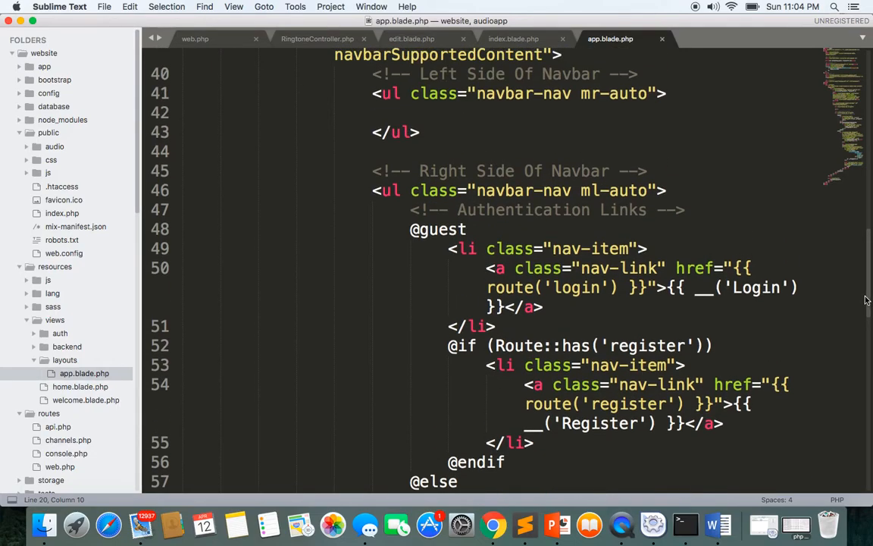
scroll("down", 3)
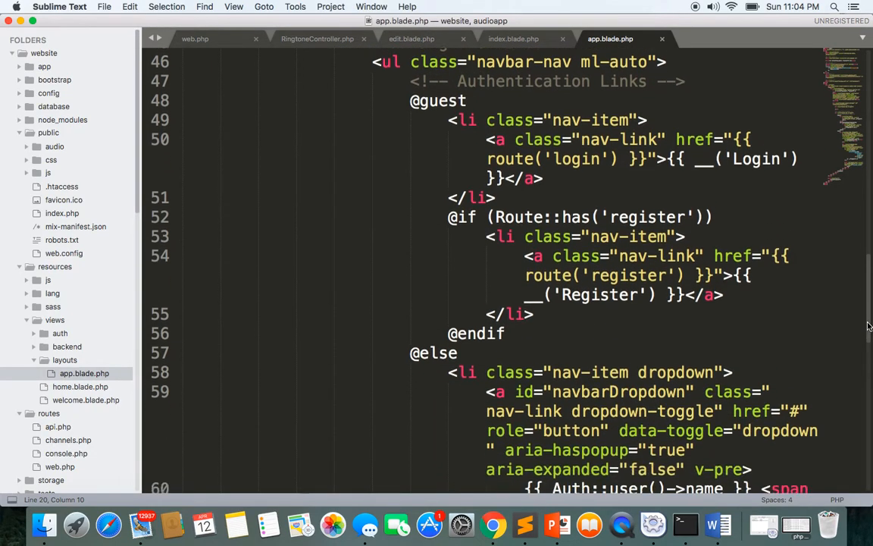
scroll("down", 3)
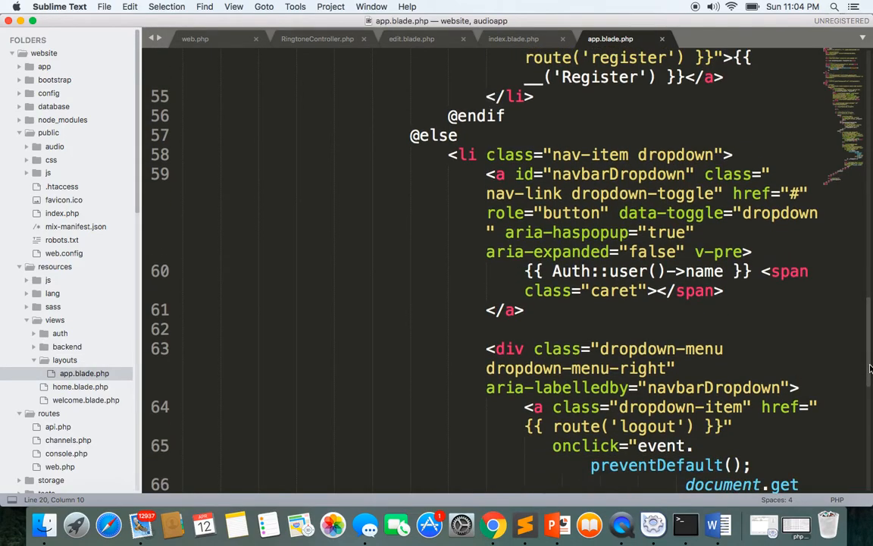
scroll("up", 3)
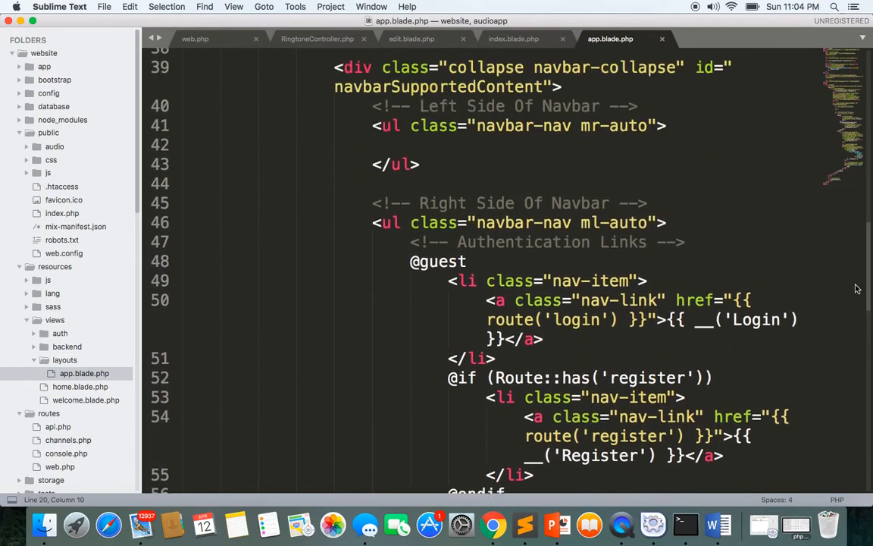
scroll("down", 3)
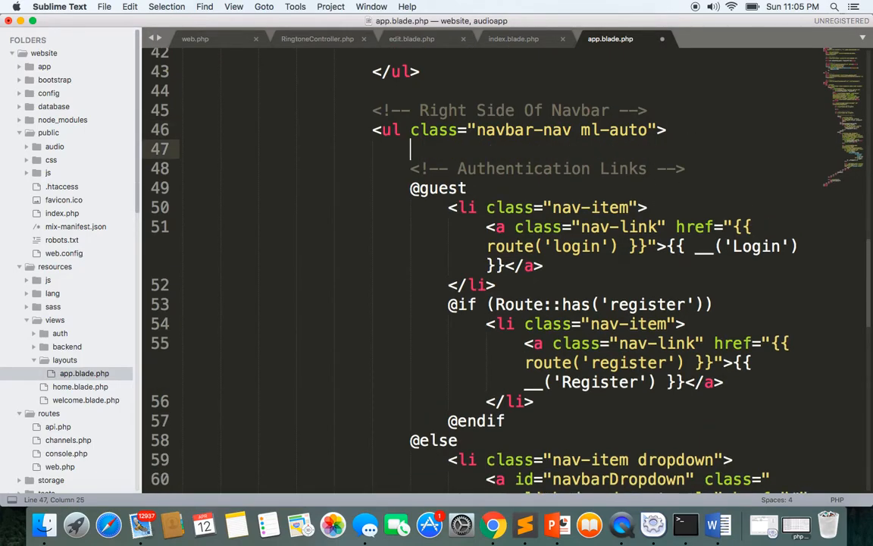
type("@if")
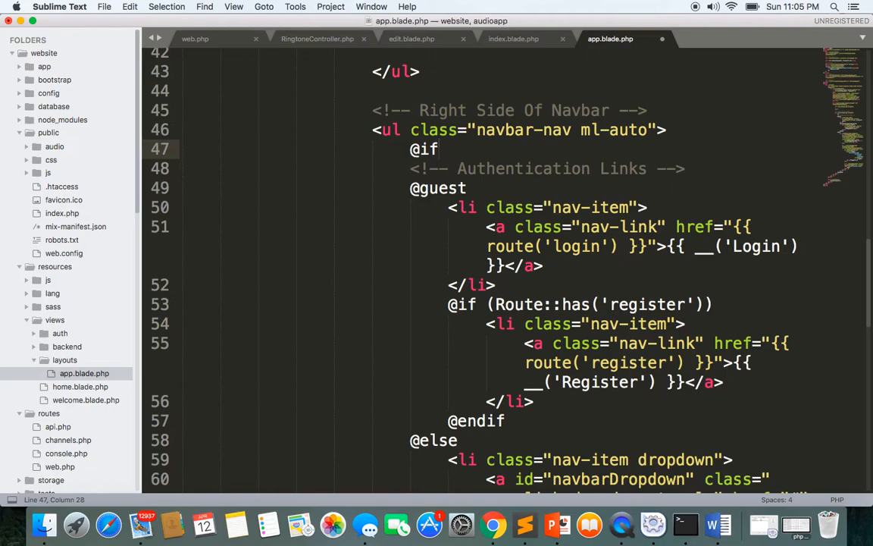
type("(Auth:")
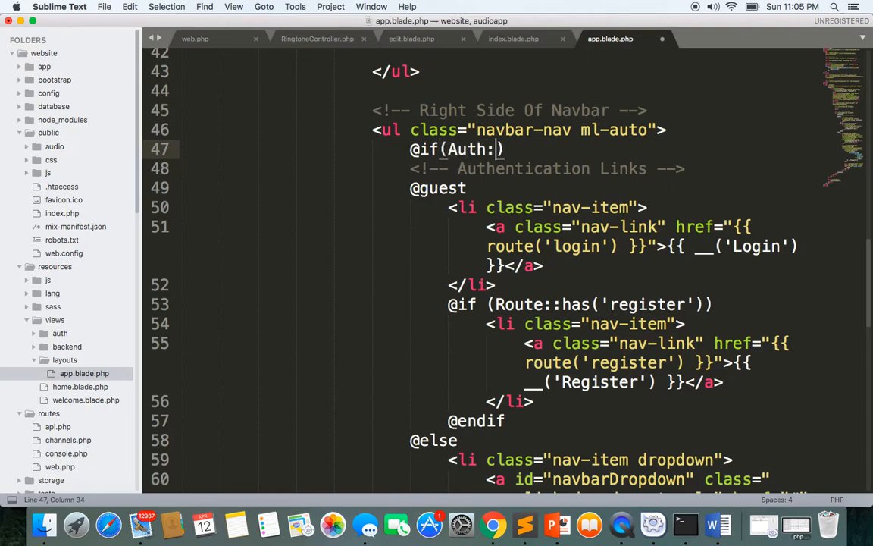
type(":check()")
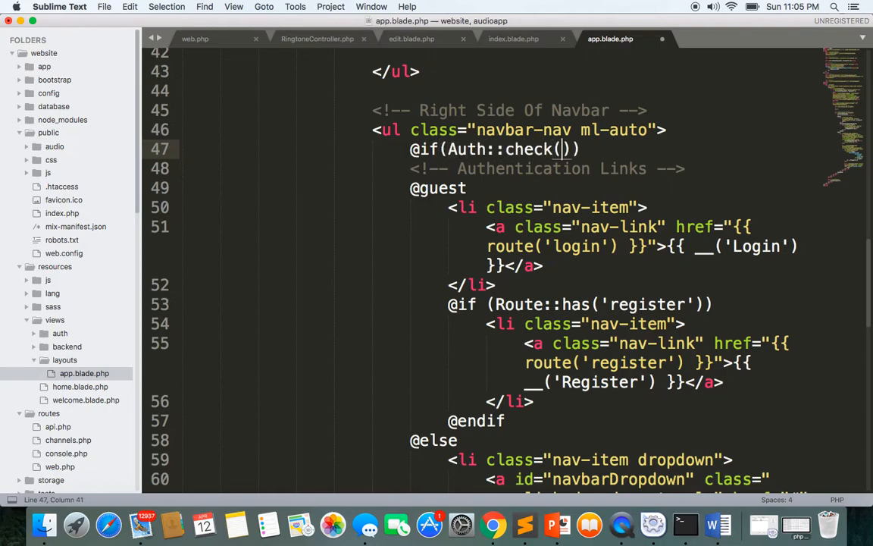
key("Return")
type("@")
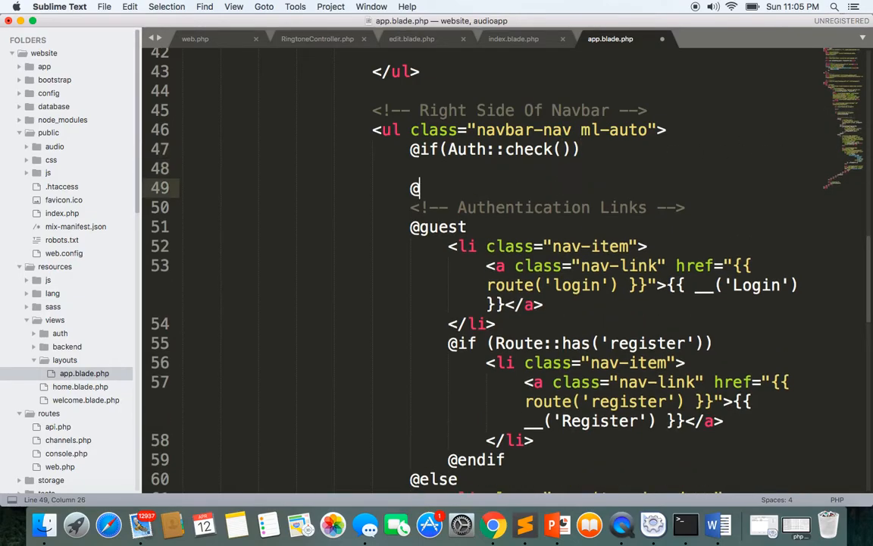
type("endif")
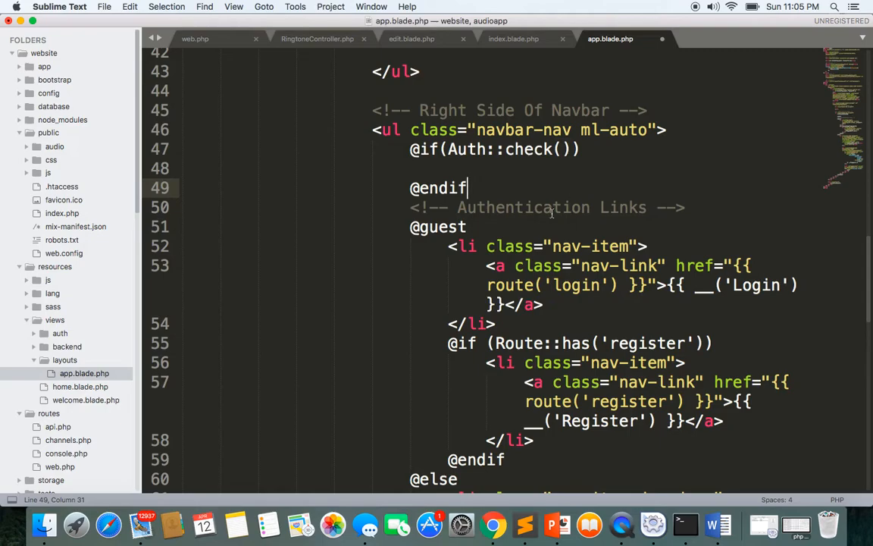
Step: Reuse the login nav-item as a Manage Ringtones link routed to ringtones.index
left_click_drag(448, 245, 495, 324)
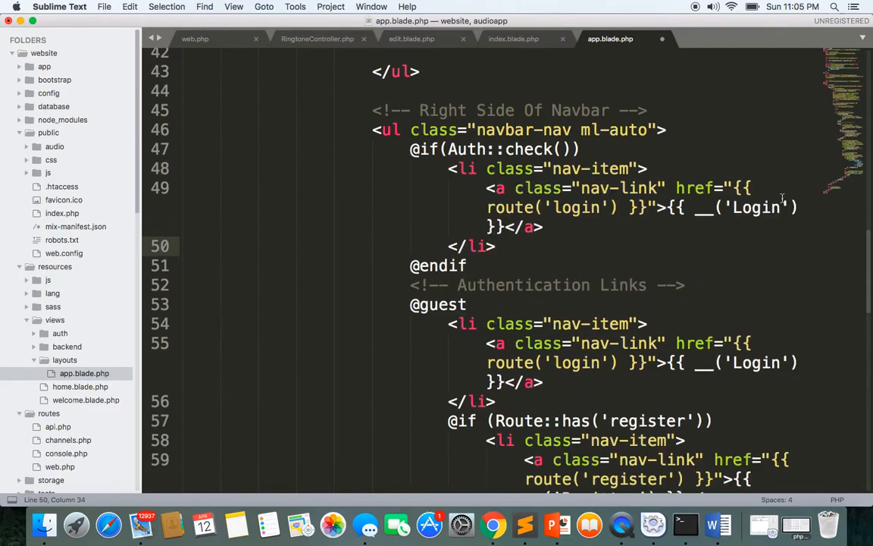
double_click(754, 207)
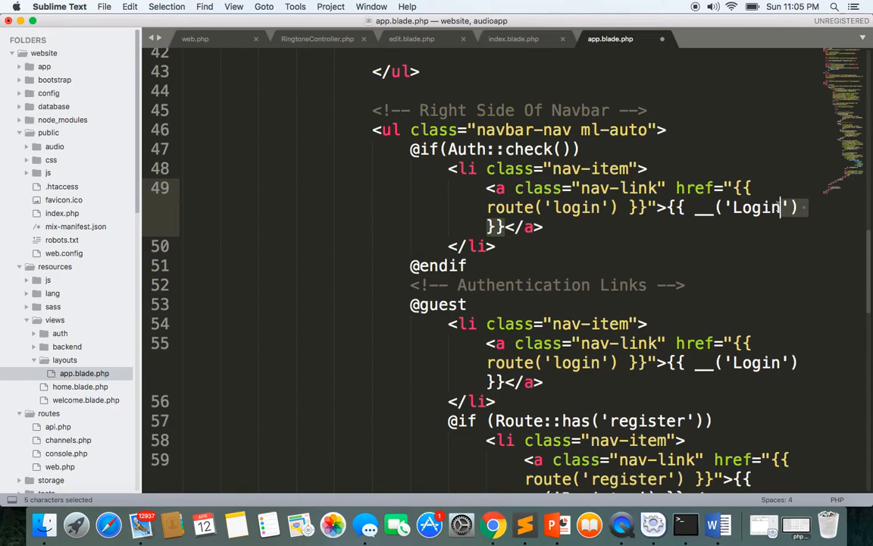
key("delete")
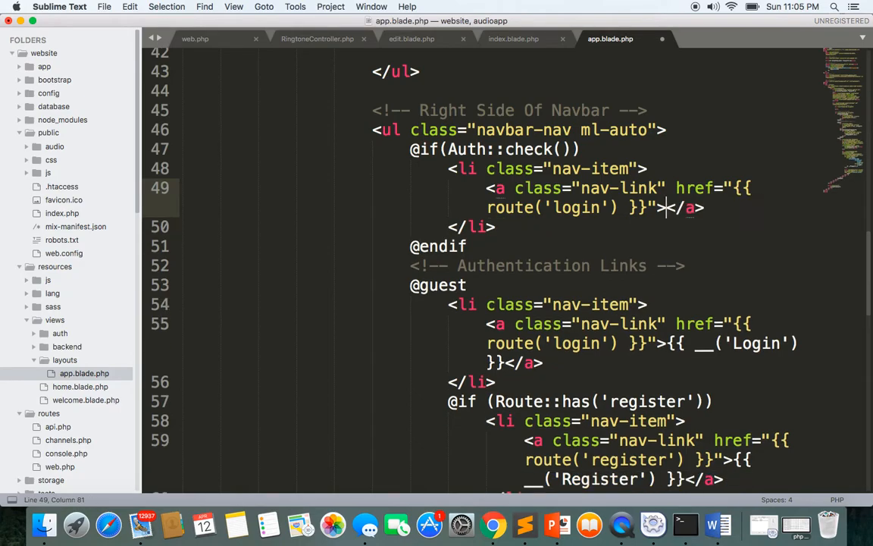
type("Ring")
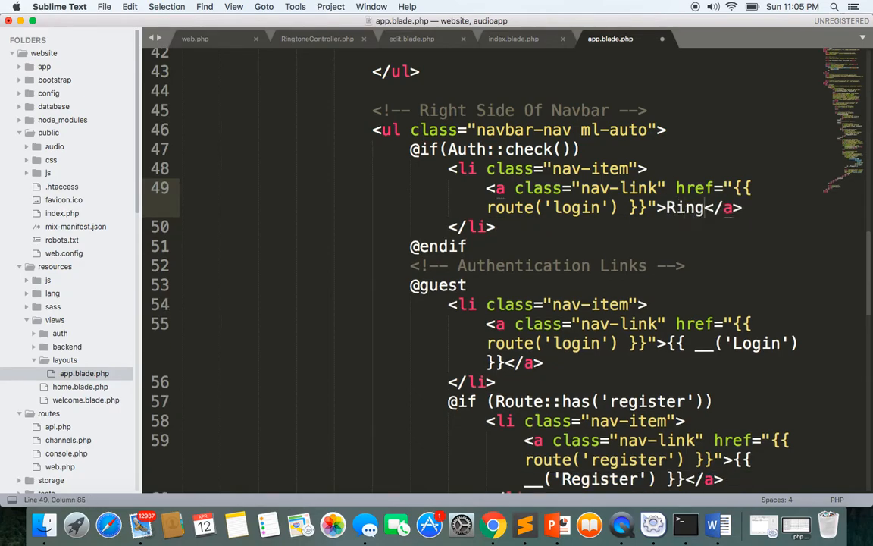
type("tones")
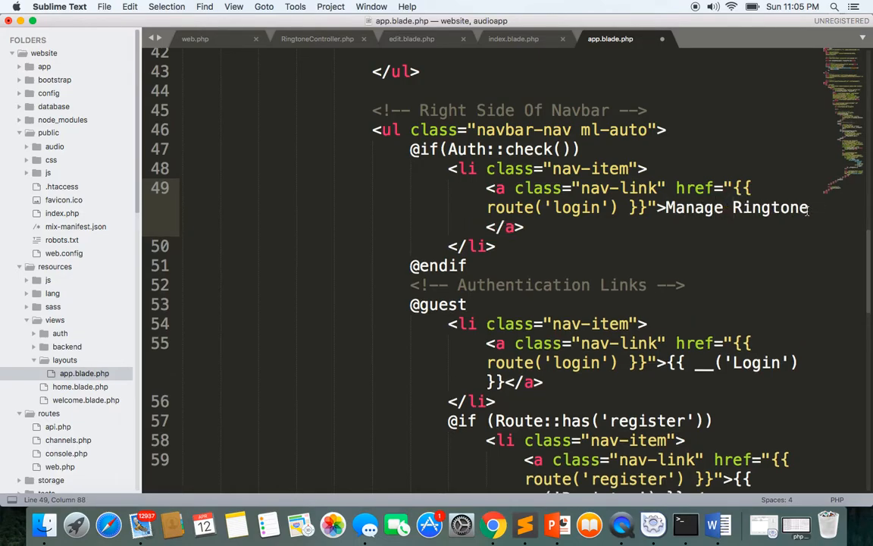
type("s")
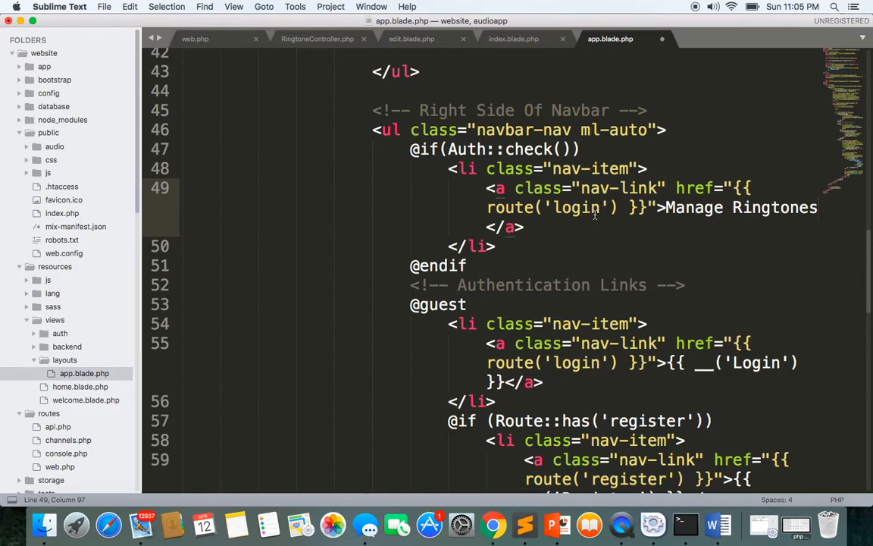
type("r")
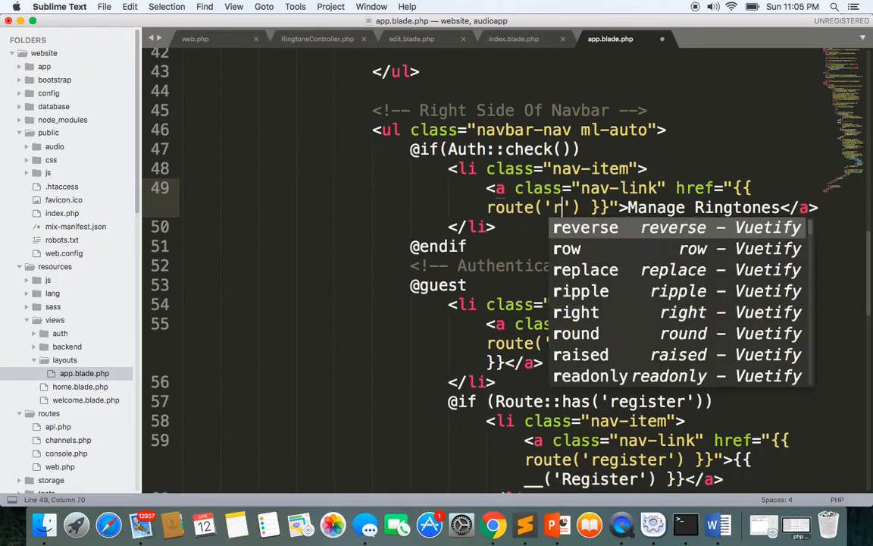
type("ingto")
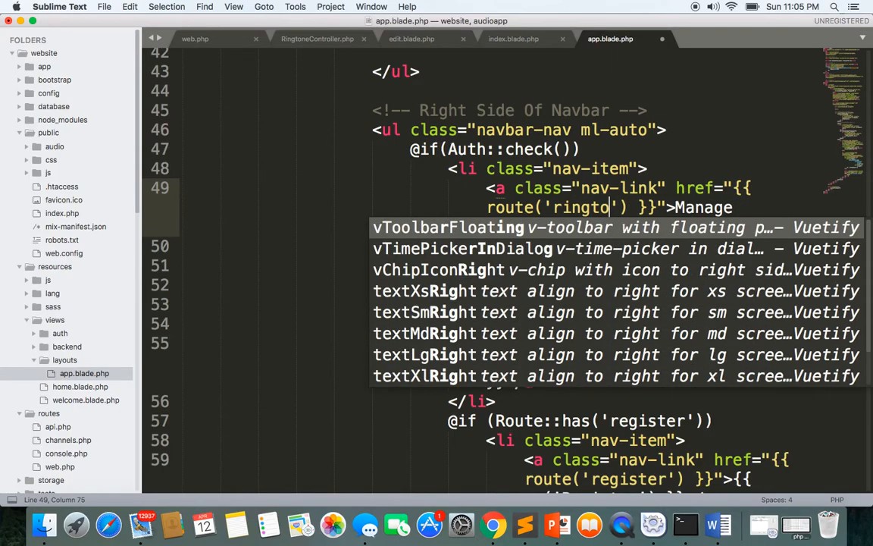
type("nes.index")
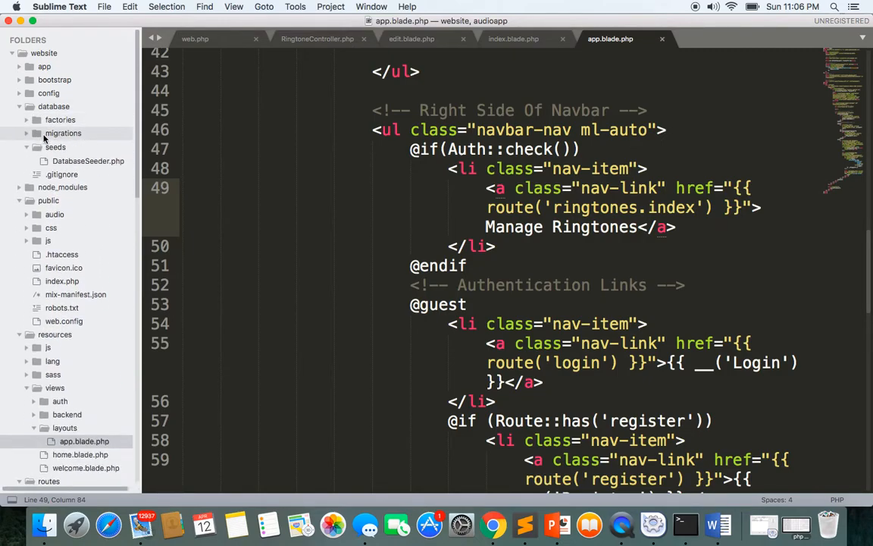
Step: Copy the admin email and password from DatabaseSeeder.php into Chrome's login form
left_click(88, 160)
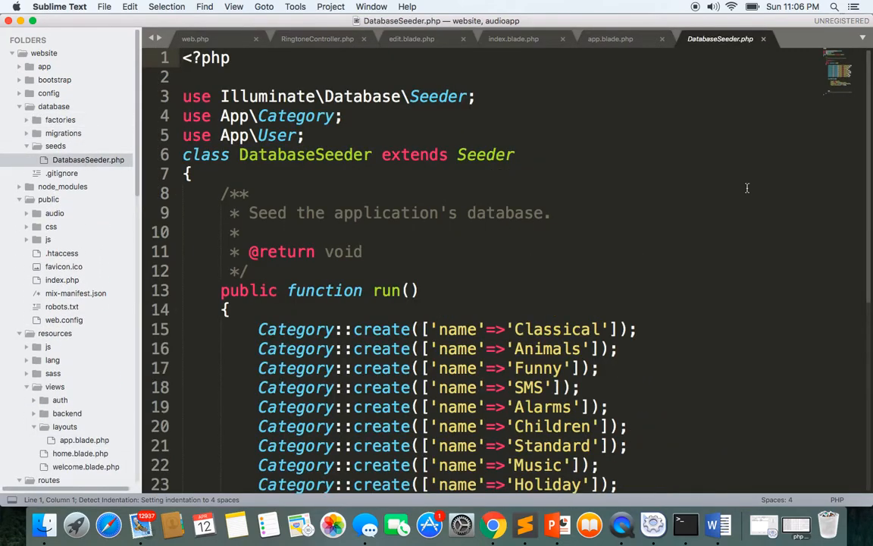
scroll("down", 3)
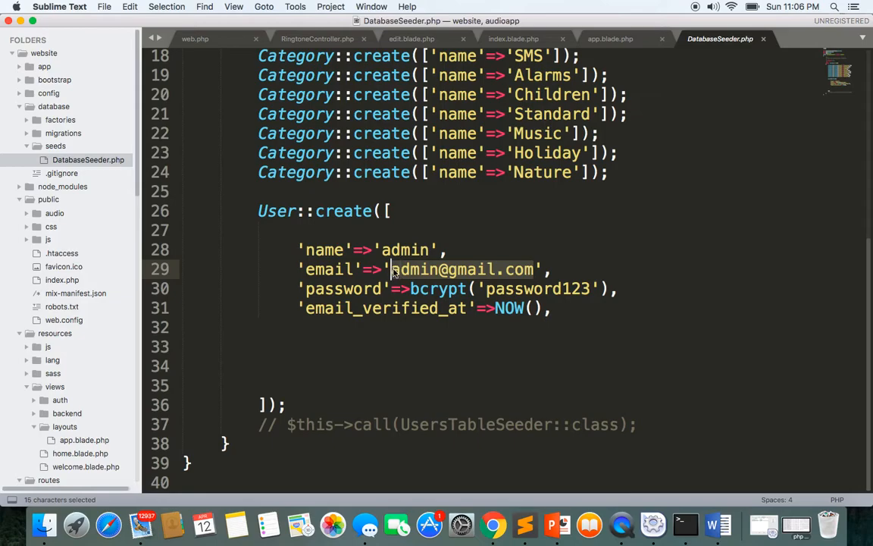
left_click(493, 524)
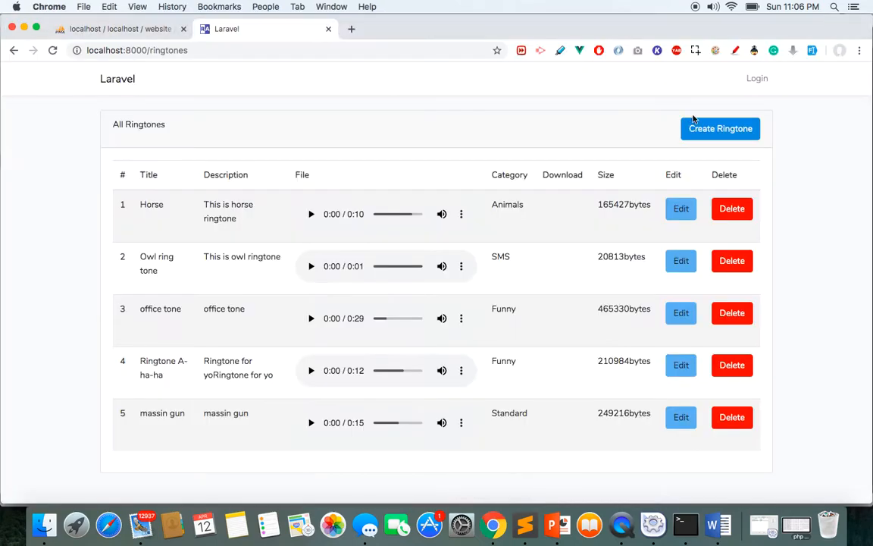
left_click(756, 78)
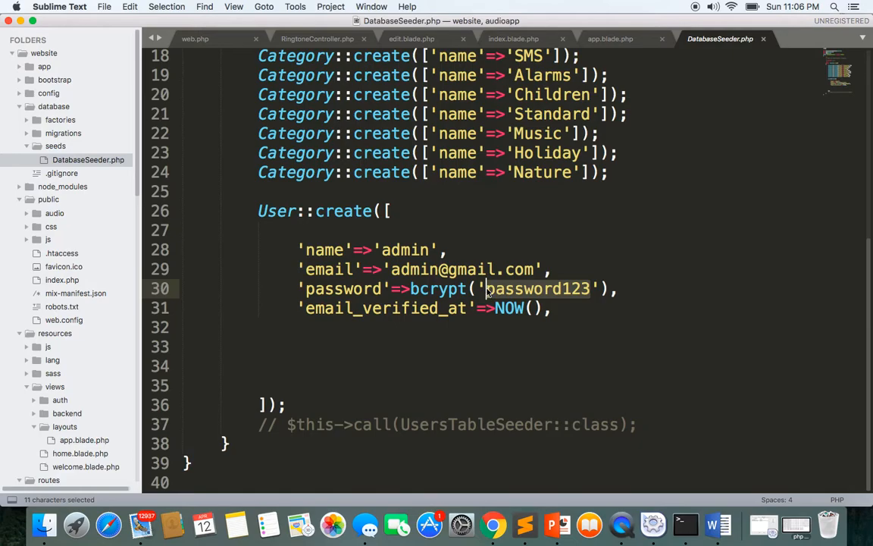
left_click(493, 523)
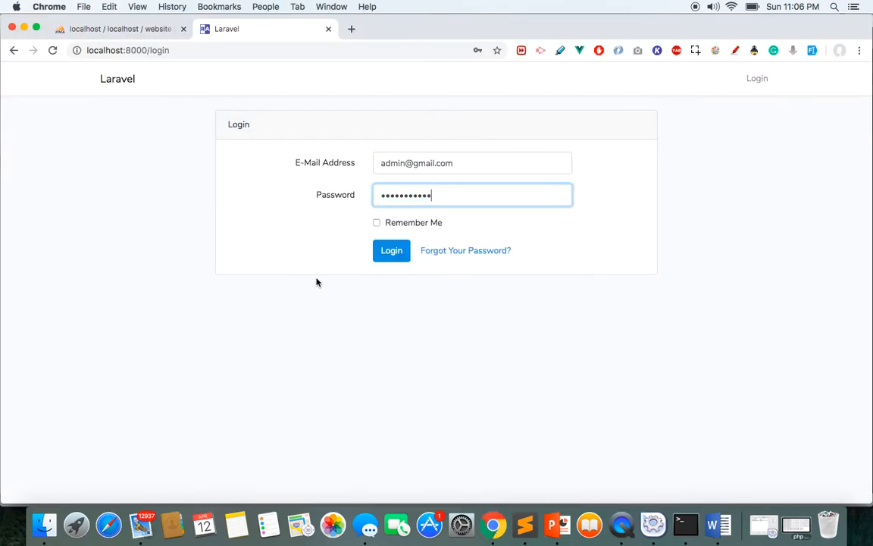
Step: Submit the login form with the seeded admin credentials
left_click(392, 250)
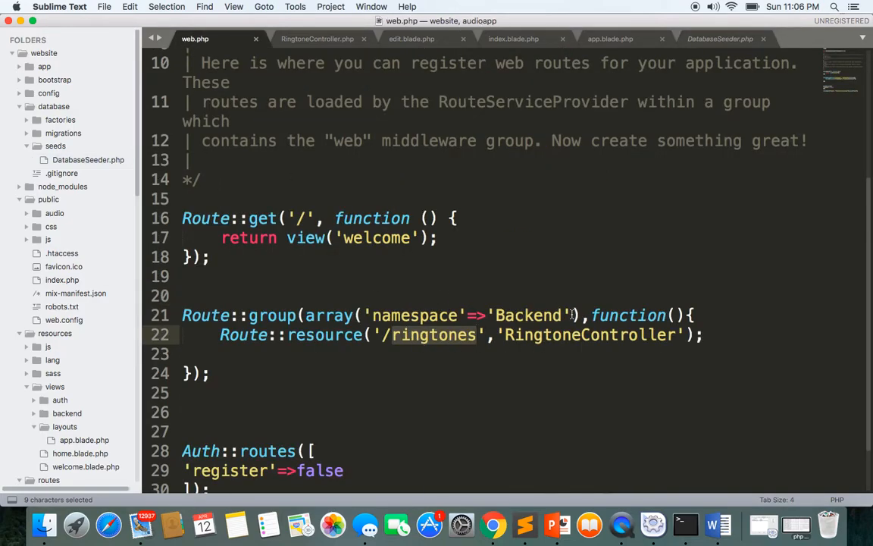
Step: Add a 'middleware'=>'' entry to the Backend Route::group options in web.php
type("middleware'")
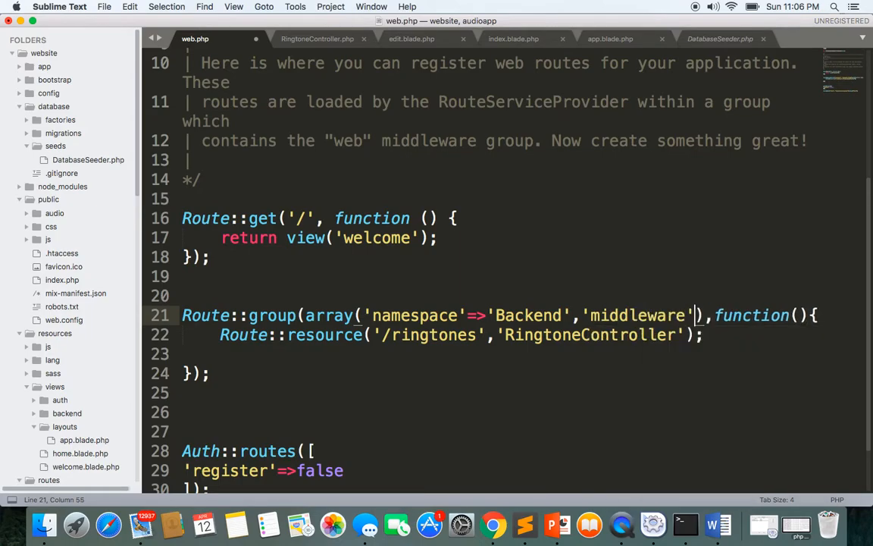
type("=>''")
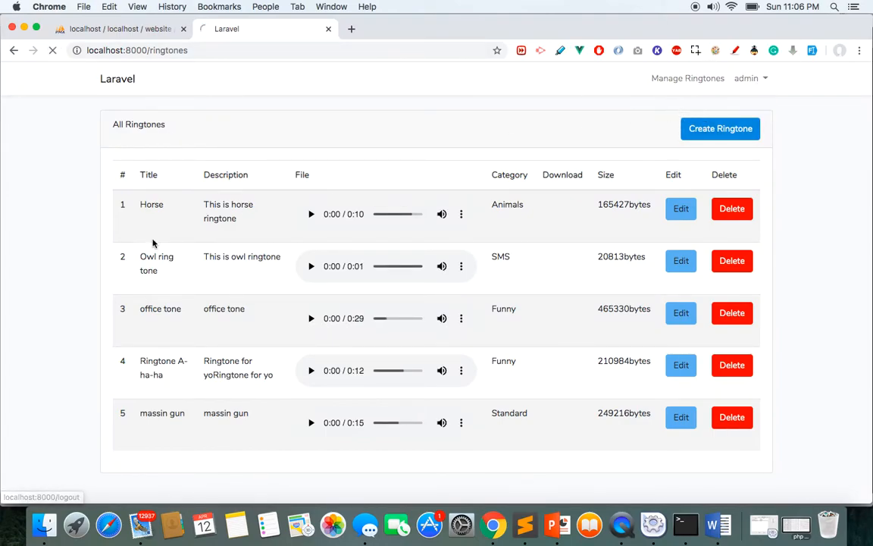
Step: Log out of the admin account from the navbar dropdown
left_click(136, 50)
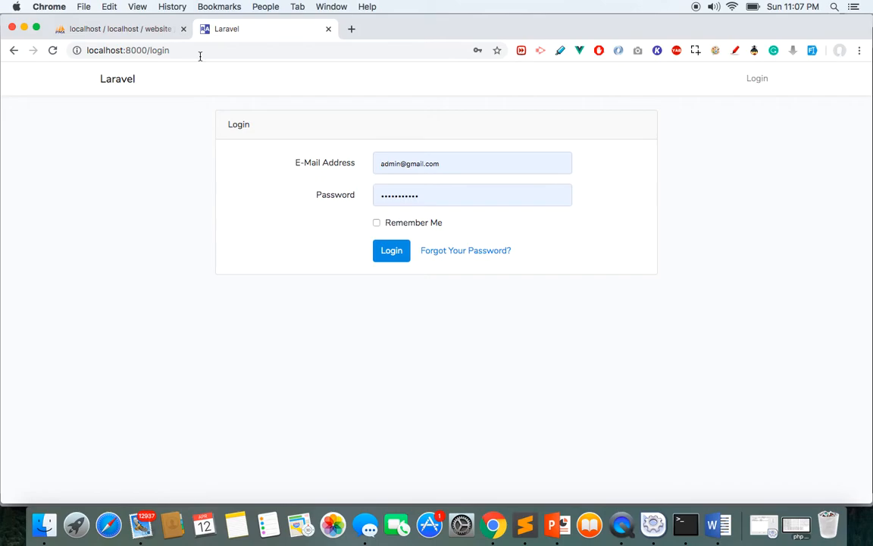
mouse_move(707, 16)
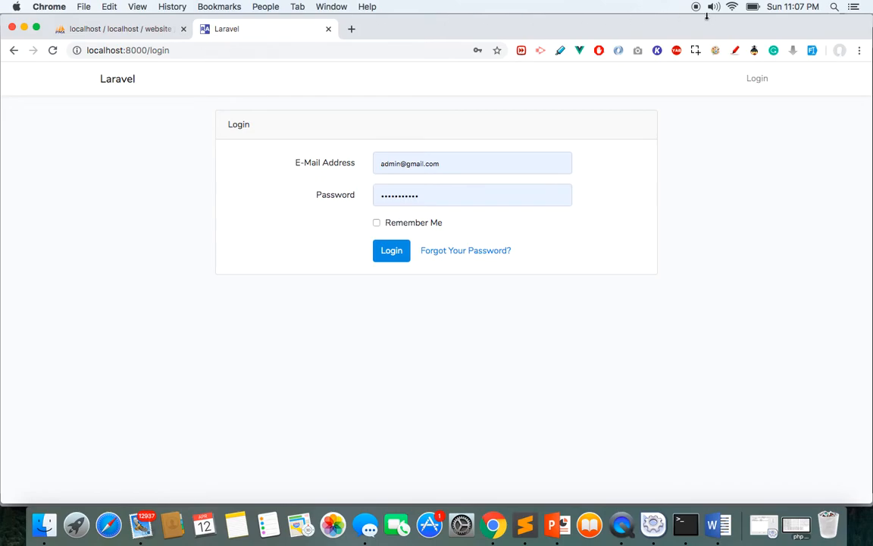